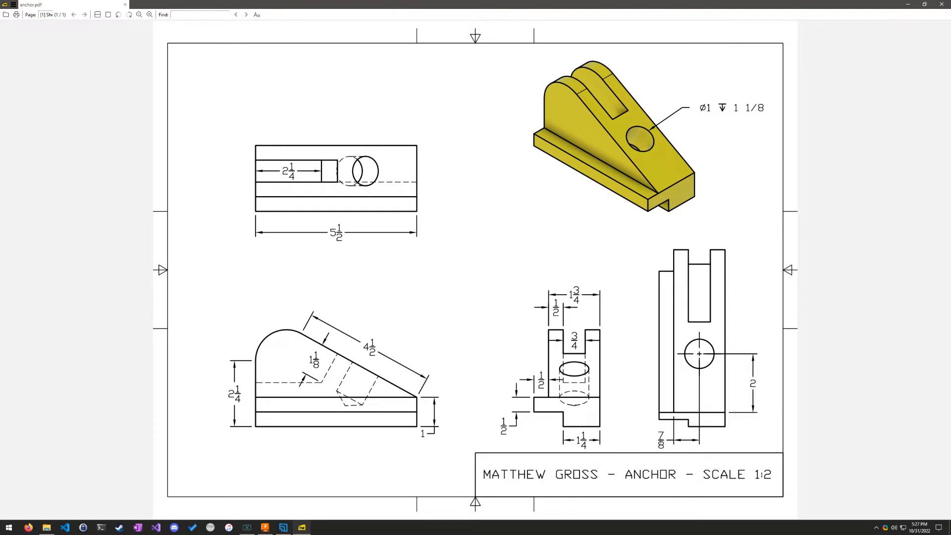
pyautogui.moveTo(624, 407)
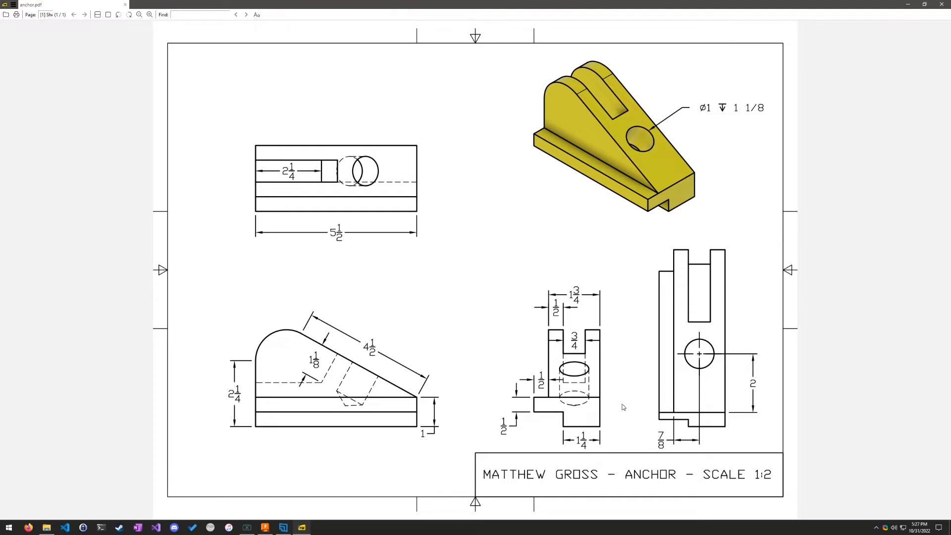
pyautogui.moveTo(665, 170)
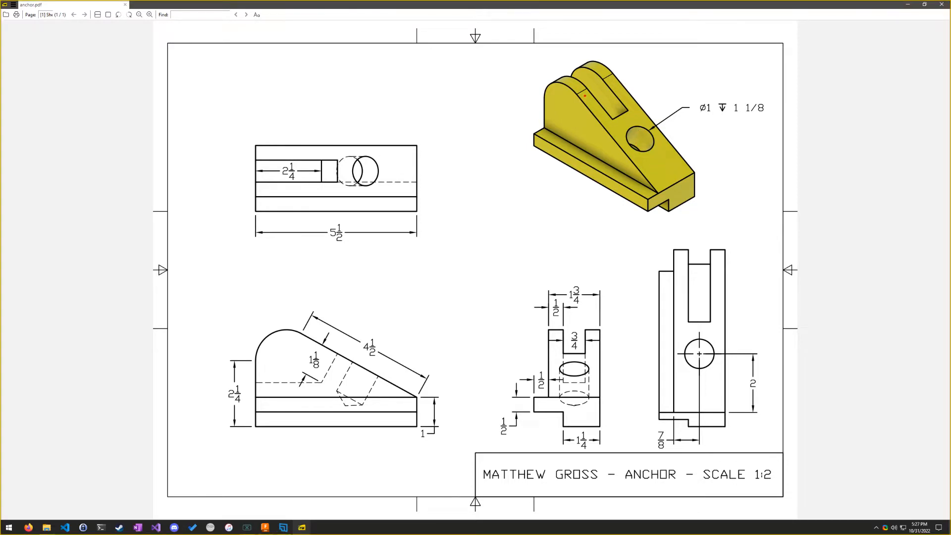
# - Arrange the reference PDF and the new Fusion design side by side on screen
pyautogui.moveTo(598, 94); pyautogui.dragTo(652, 185)
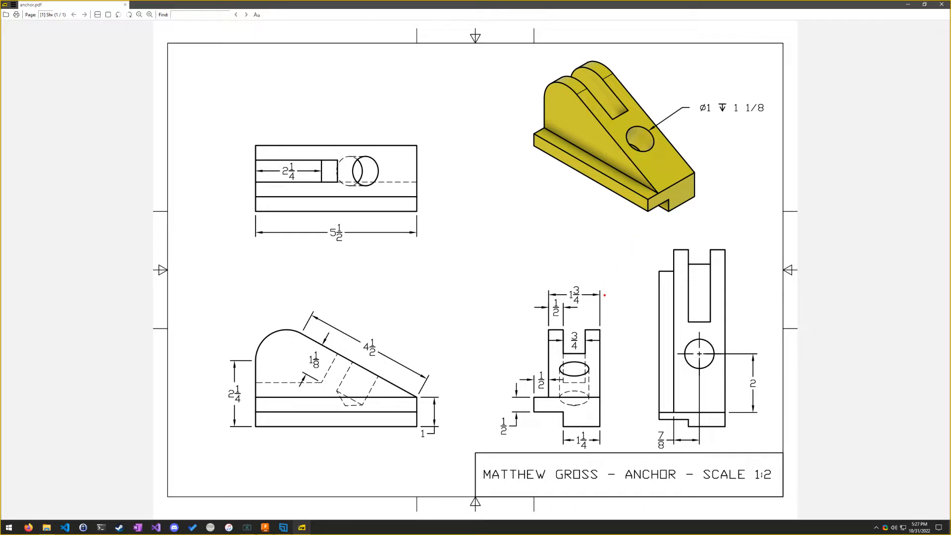
pyautogui.moveTo(591, 383)
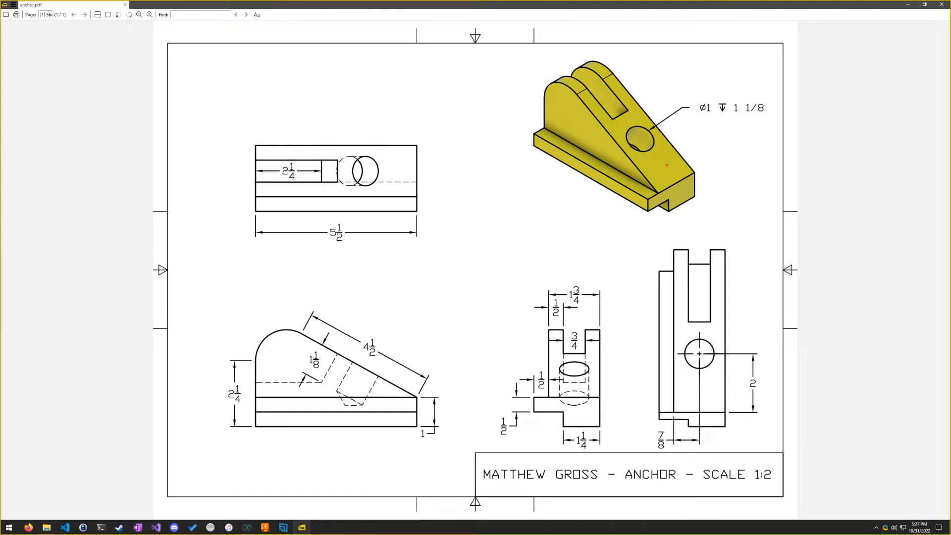
pyautogui.moveTo(606, 157); pyautogui.dragTo(685, 182)
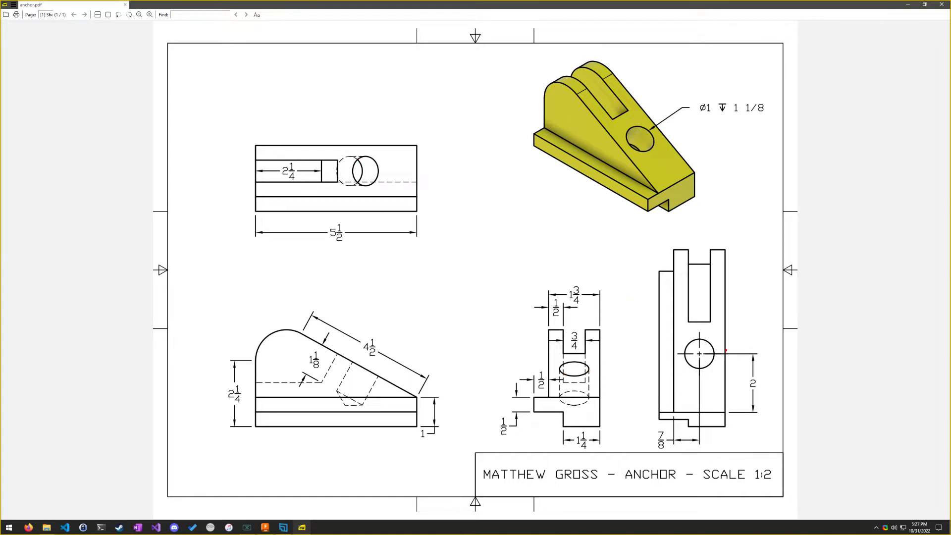
pyautogui.moveTo(697, 337); pyautogui.dragTo(697, 376)
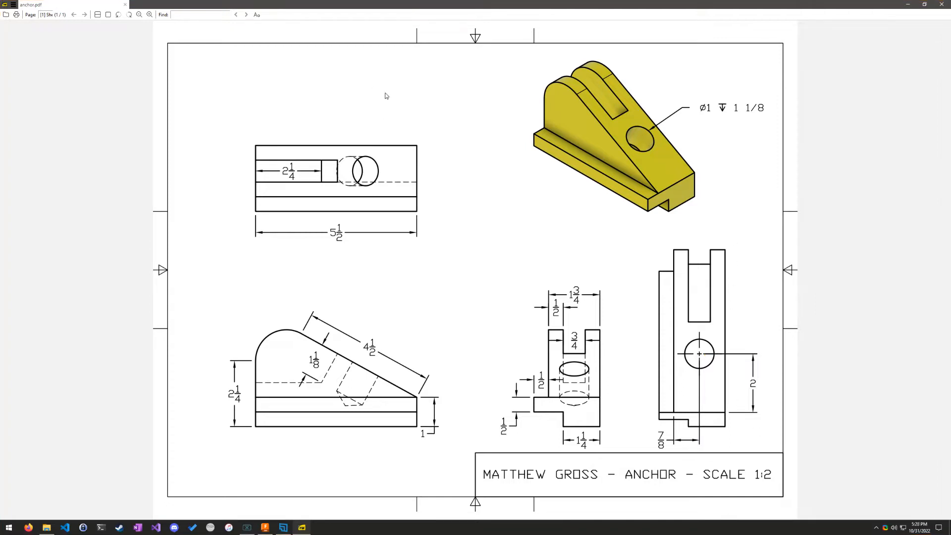
pyautogui.moveTo(363, 388)
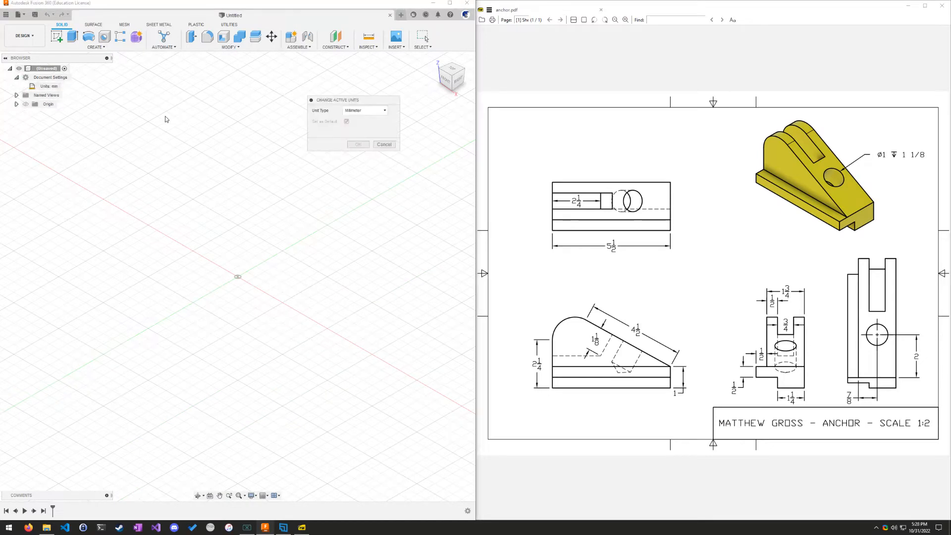
# - Change the document's active units to inches
pyautogui.click(365, 111)
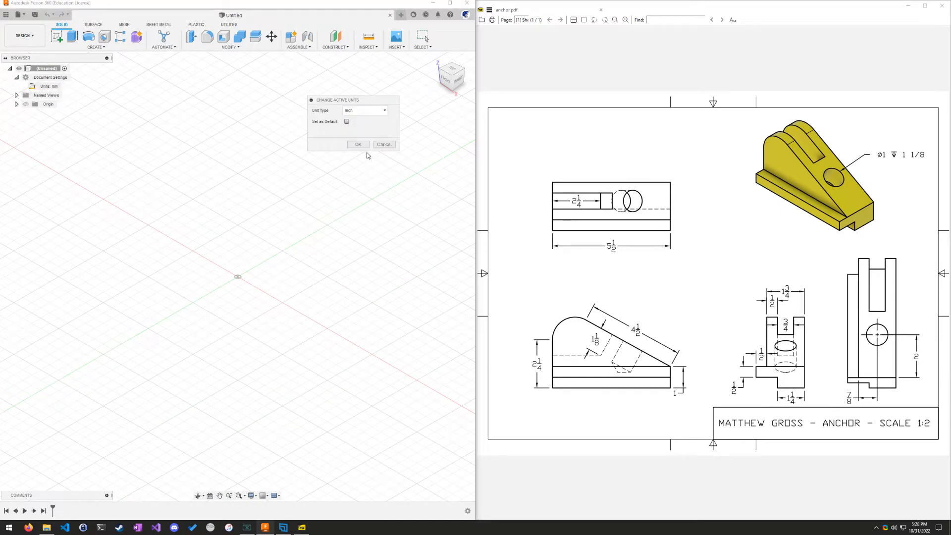
pyautogui.click(357, 145)
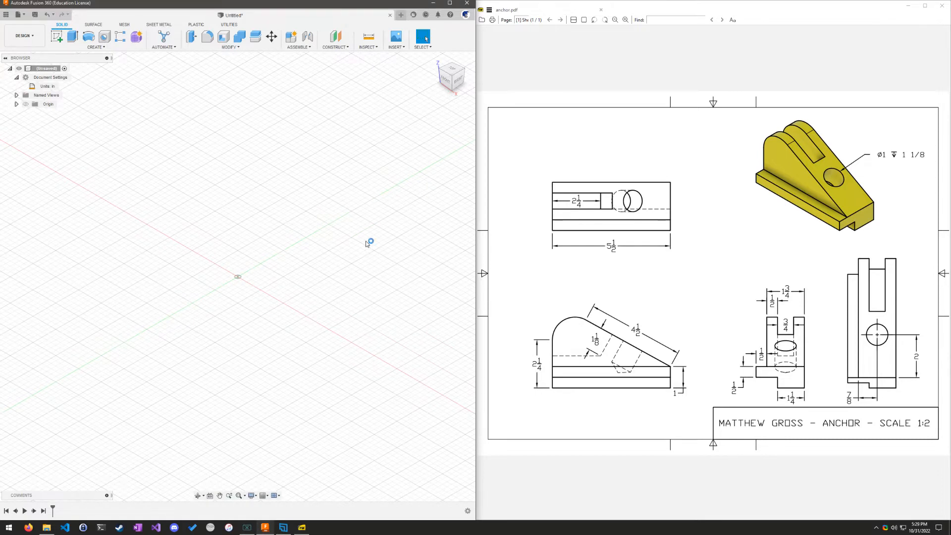
pyautogui.moveTo(366, 243)
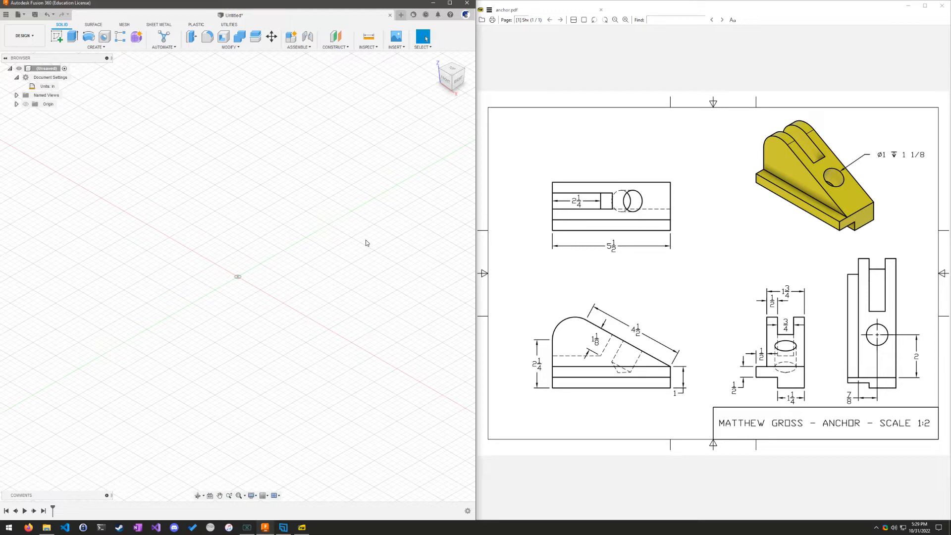
# - Sketch the four-sided wedge profile on the front plane, starting from the origin
pyautogui.click(57, 38)
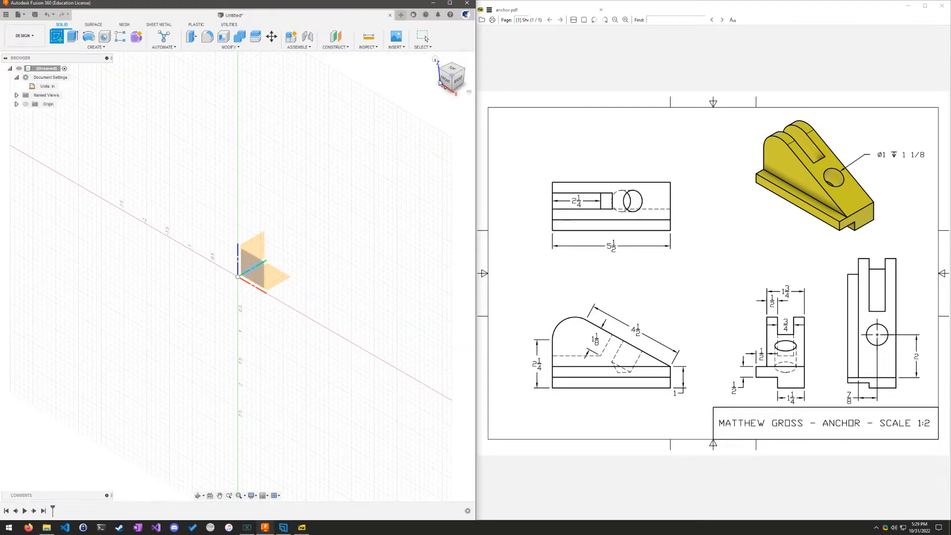
pyautogui.click(447, 77)
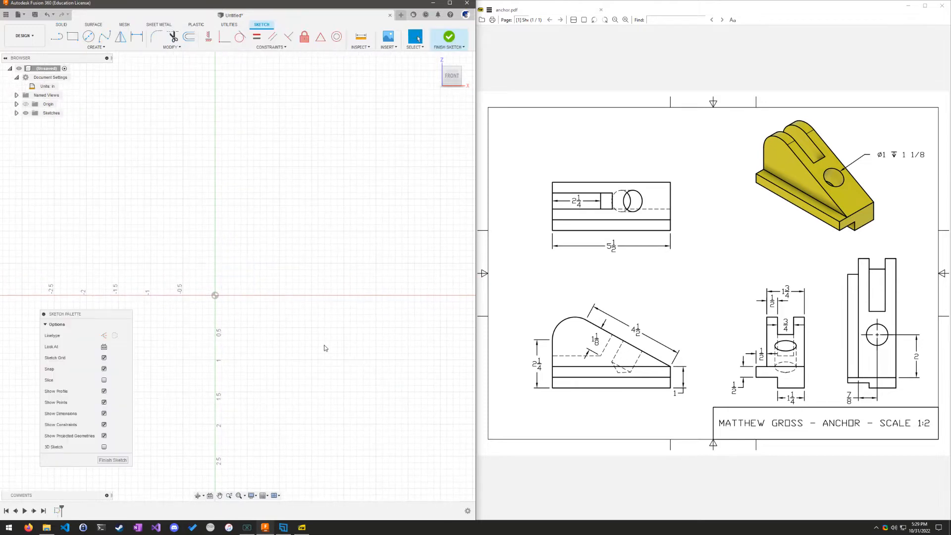
pyautogui.moveTo(359, 123)
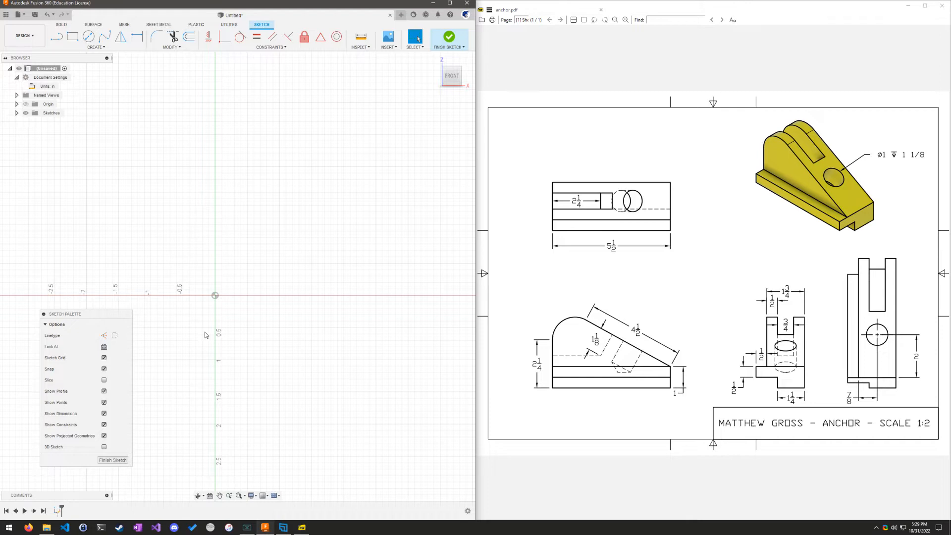
pyautogui.moveTo(57, 38)
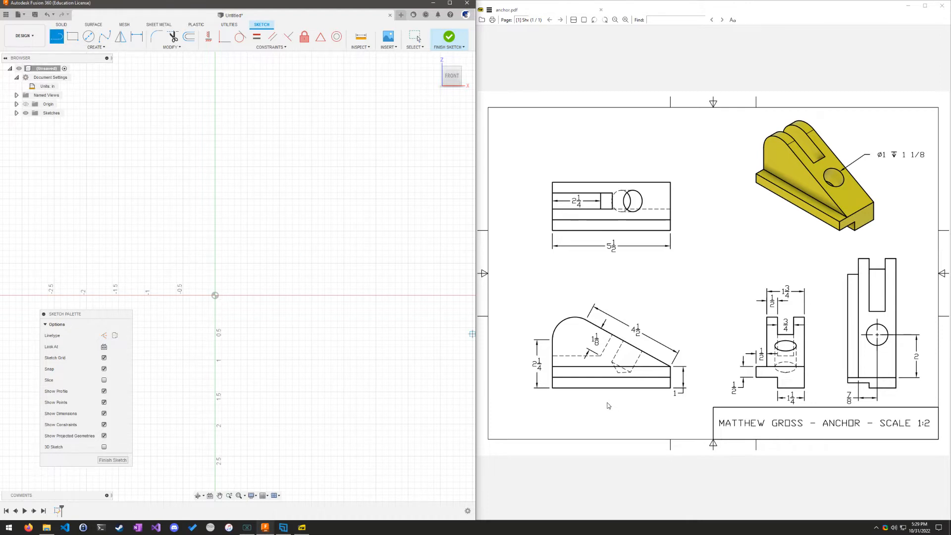
pyautogui.click(624, 20)
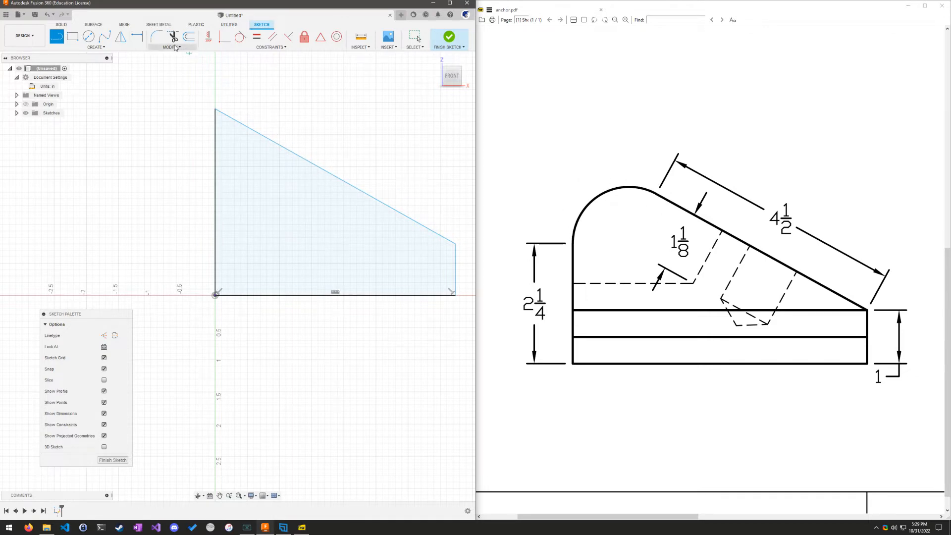
# - Fillet the profile's top-left corner with a 0.70 radius arc
pyautogui.click(155, 35)
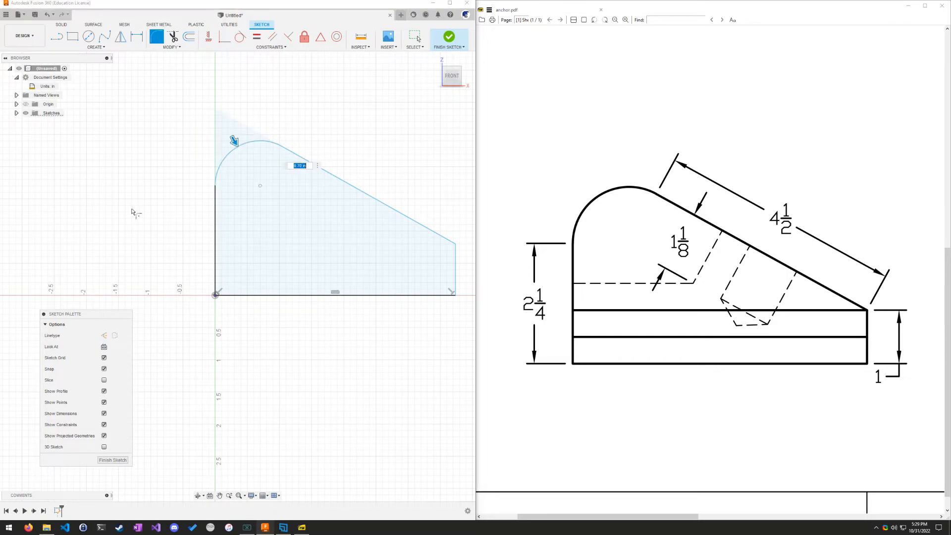
pyautogui.moveTo(124, 203)
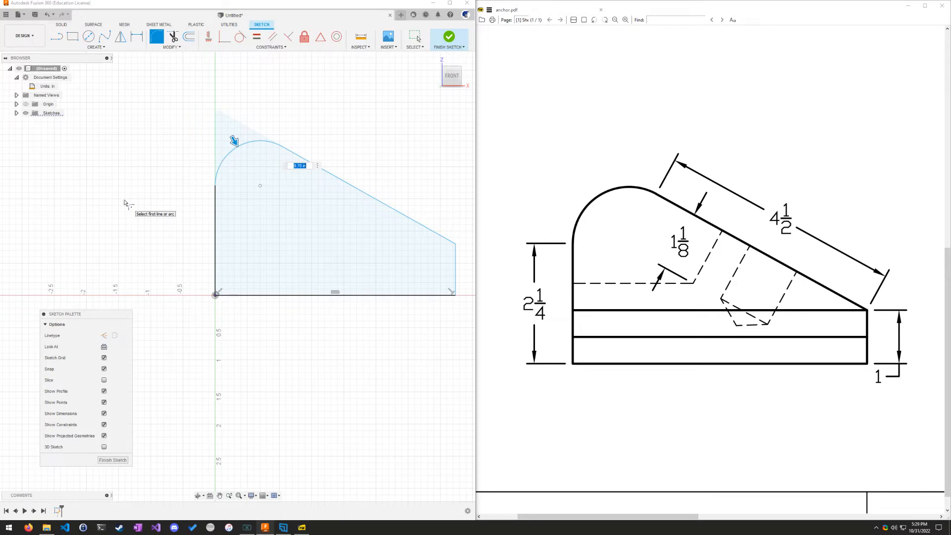
pyautogui.moveTo(140, 203)
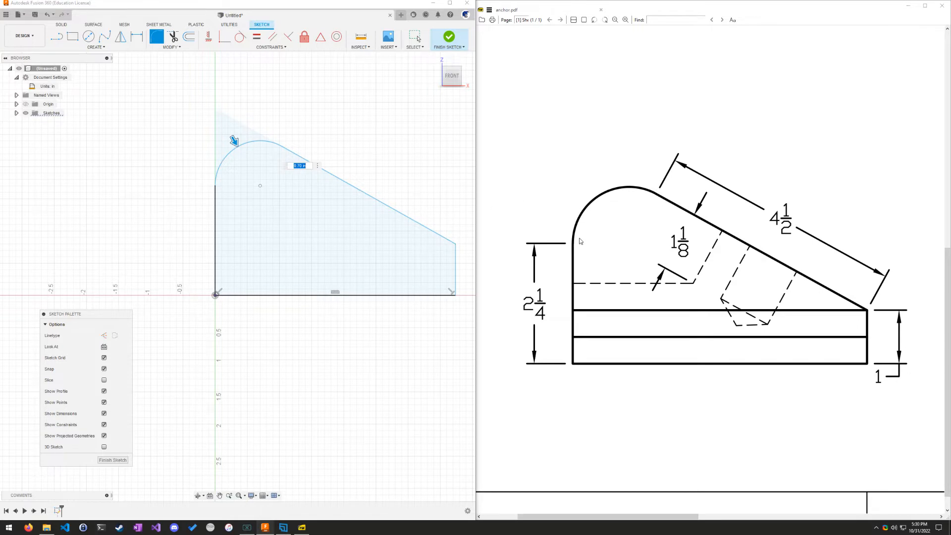
pyautogui.moveTo(569, 186)
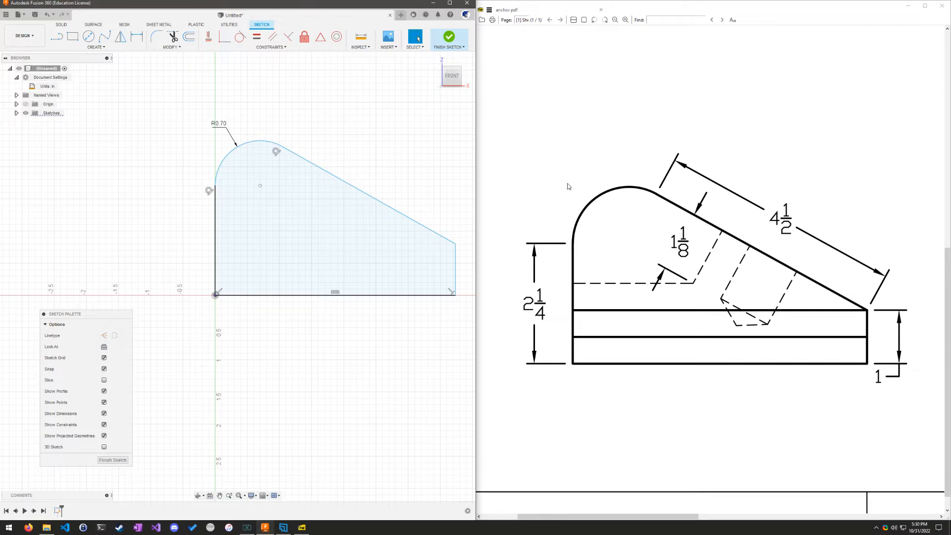
pyautogui.moveTo(515, 105)
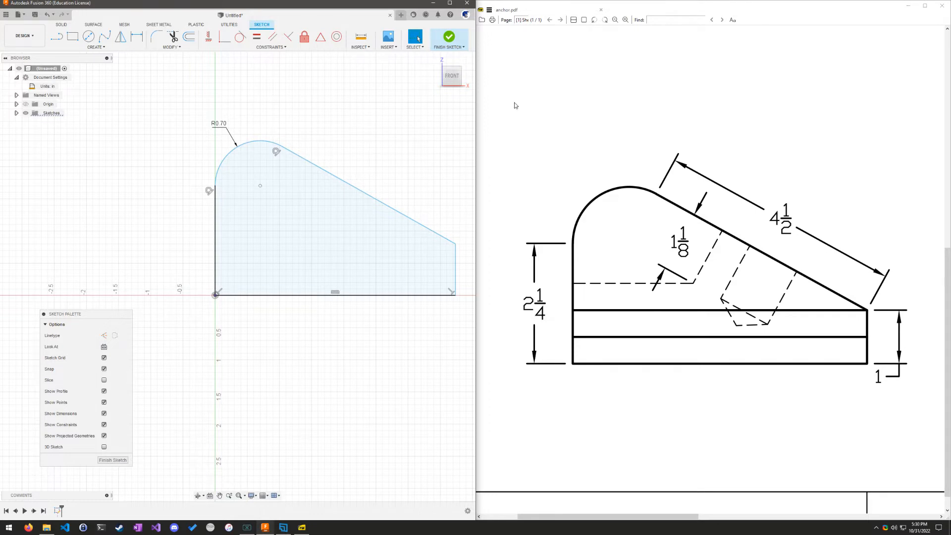
pyautogui.click(219, 123)
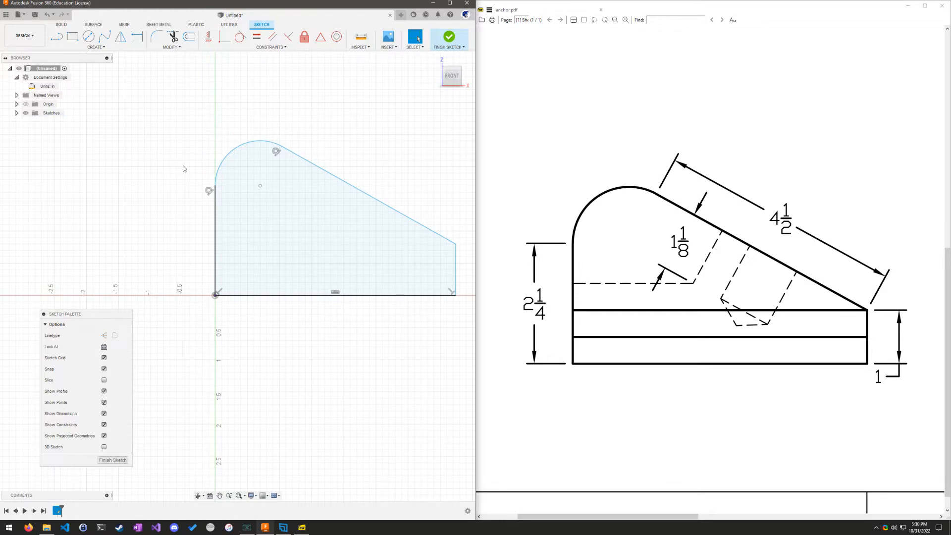
pyautogui.moveTo(137, 38)
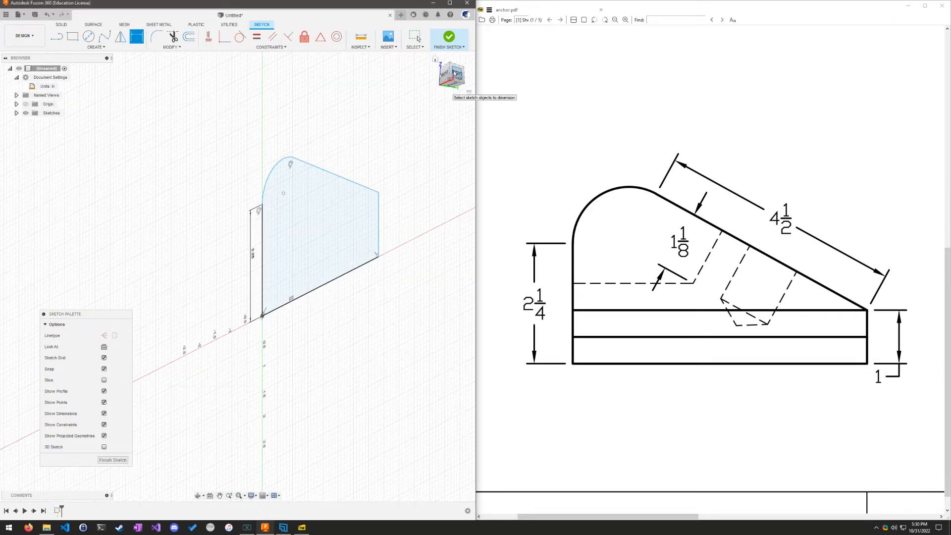
# - Dimension the profile: 5.50 base, 2.25 left height, 4.50 slope, 1.00 right edge
pyautogui.click(454, 74)
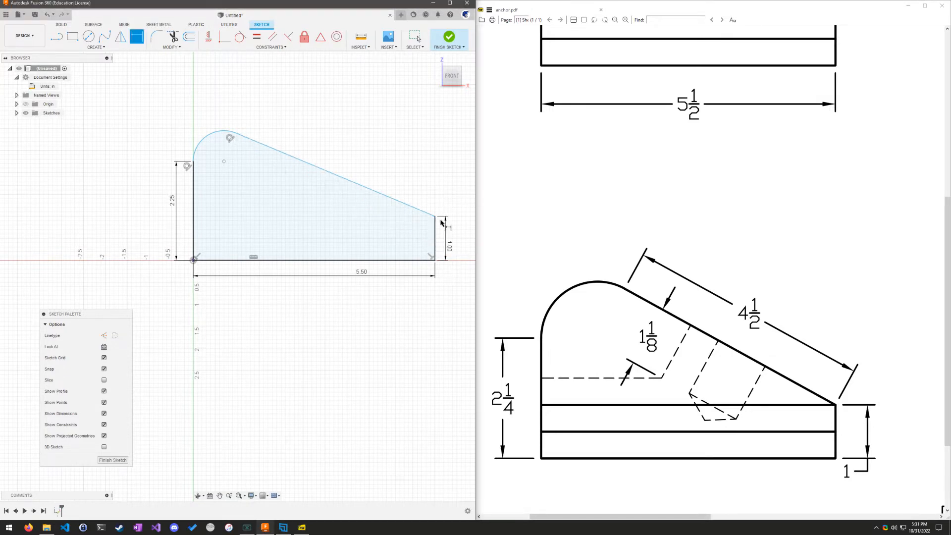
pyautogui.click(337, 178)
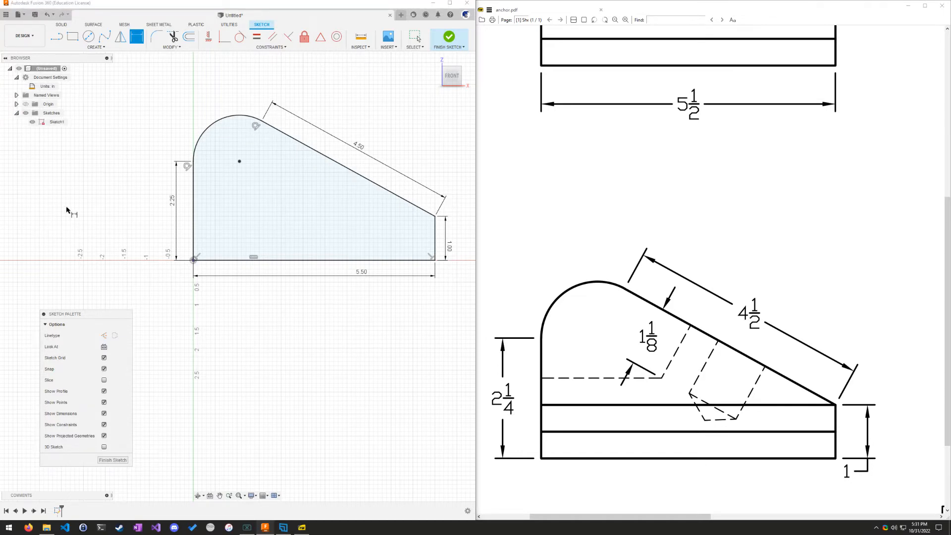
pyautogui.moveTo(695, 429)
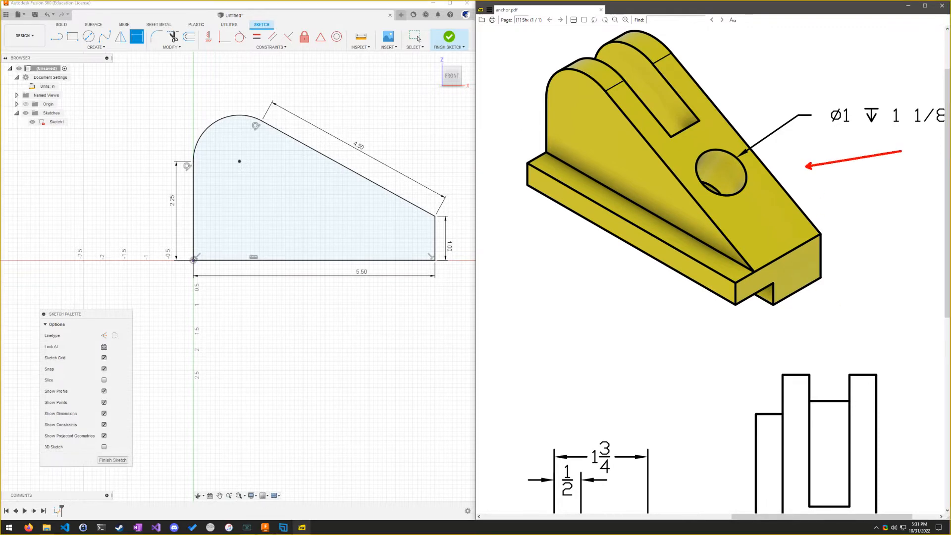
pyautogui.moveTo(728, 60); pyautogui.dragTo(782, 200)
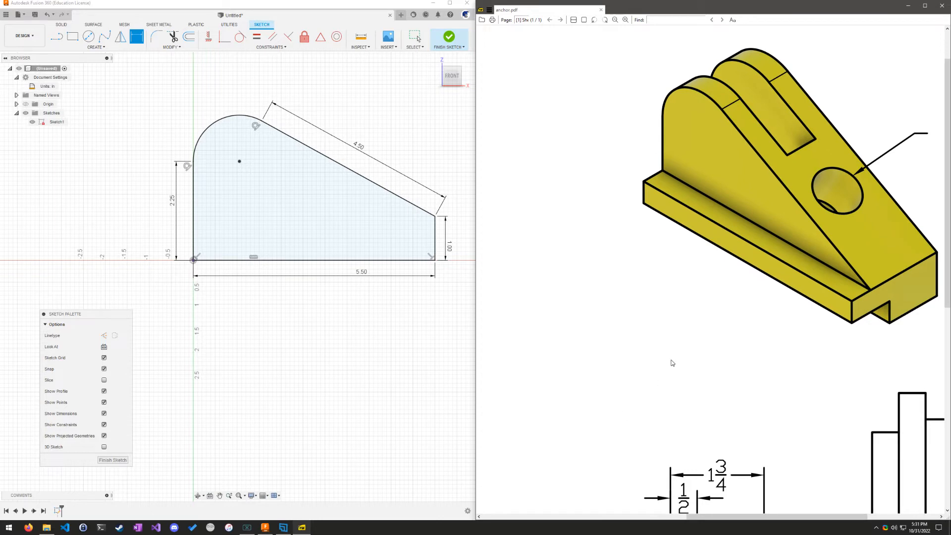
pyautogui.moveTo(614, 369)
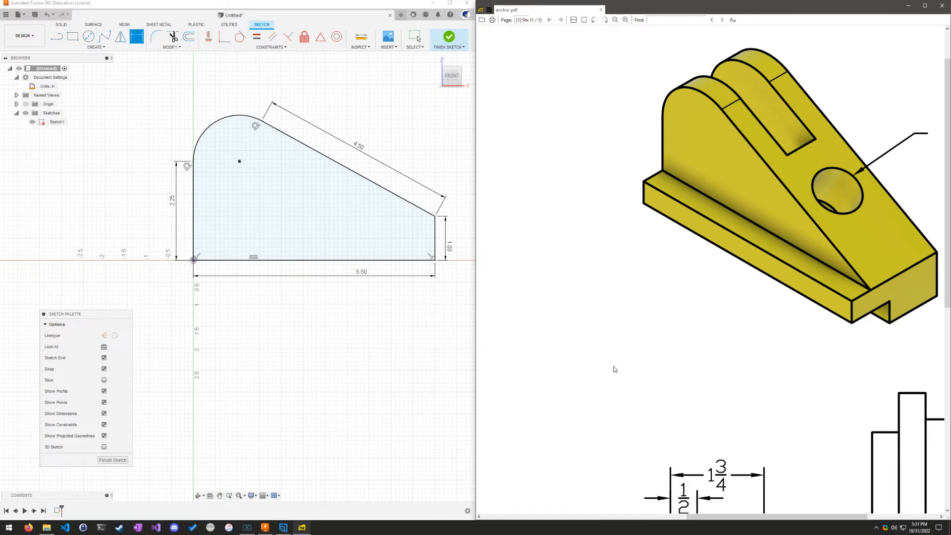
pyautogui.moveTo(610, 390)
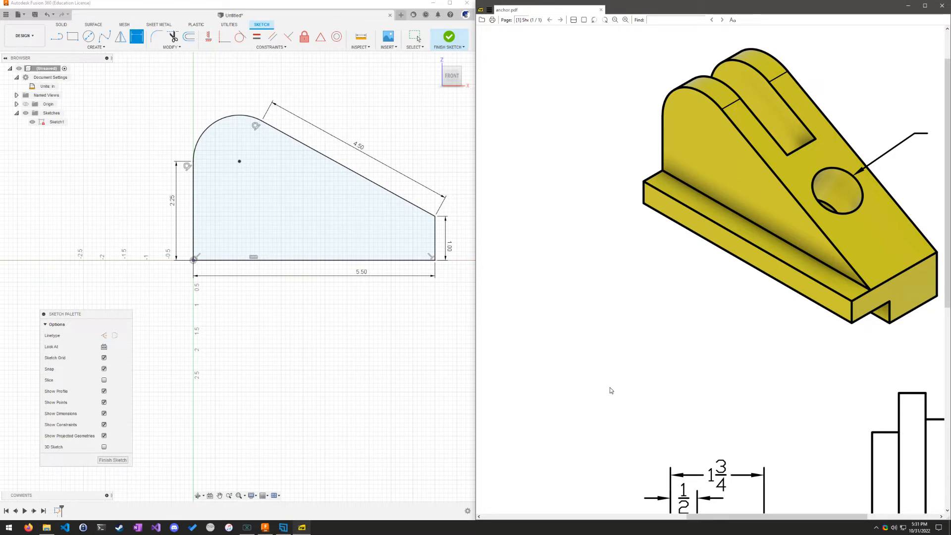
pyautogui.moveTo(331, 411)
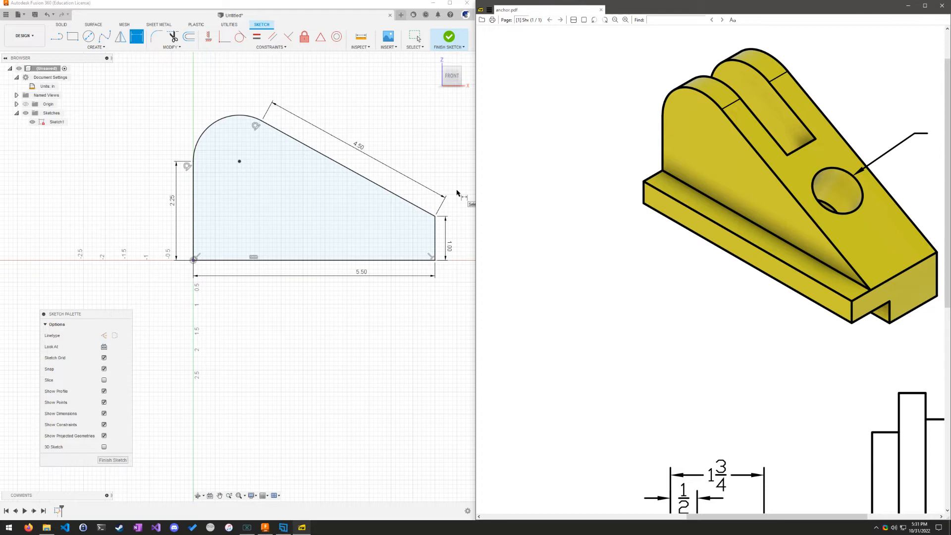
pyautogui.moveTo(521, 194)
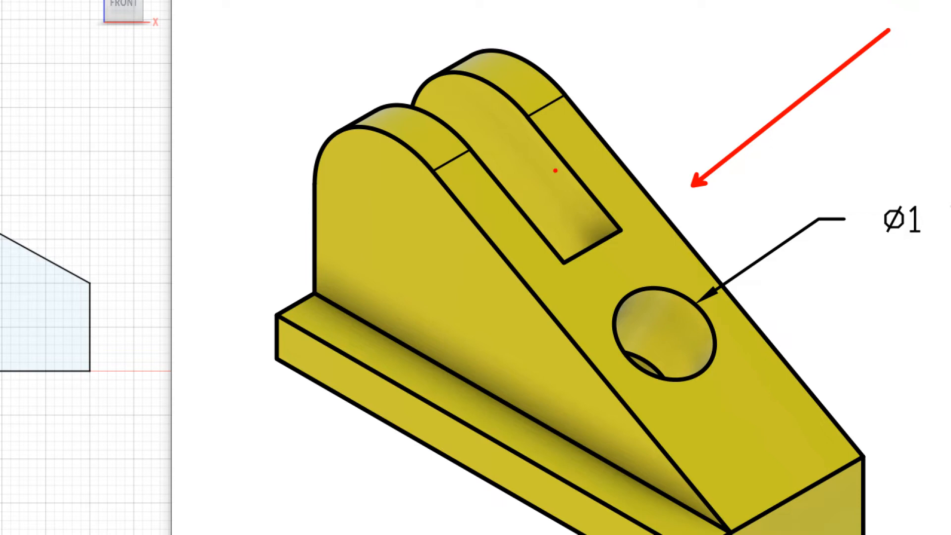
# - Scroll the PDF to the dimensioned front view showing the slot and hole
pyautogui.moveTo(555, 92); pyautogui.dragTo(551, 172)
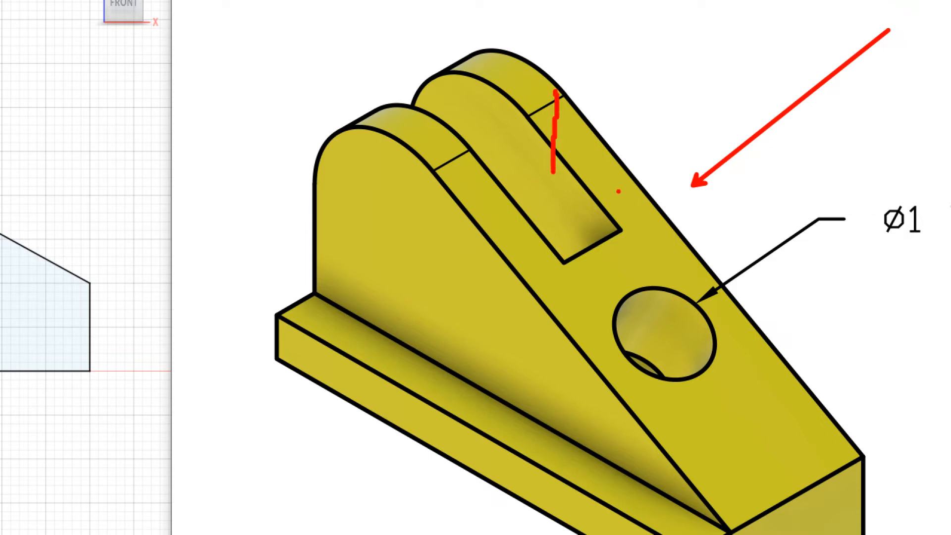
pyautogui.moveTo(555, 91); pyautogui.dragTo(630, 163)
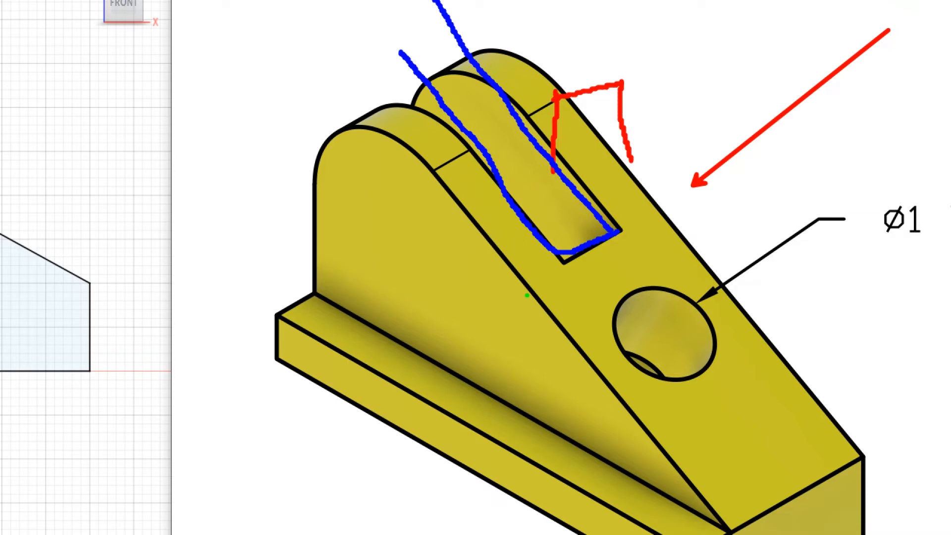
pyautogui.moveTo(525, 298); pyautogui.dragTo(551, 264)
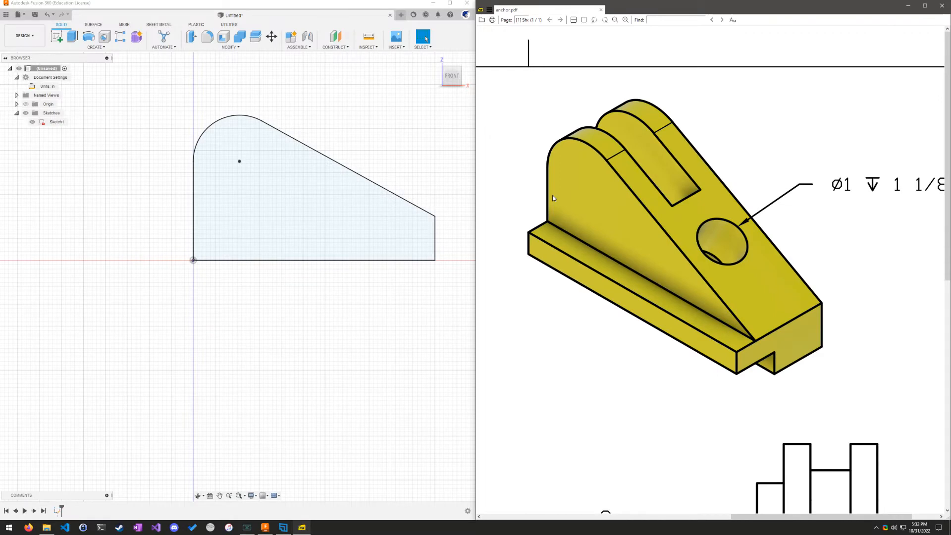
pyautogui.scroll(-3)
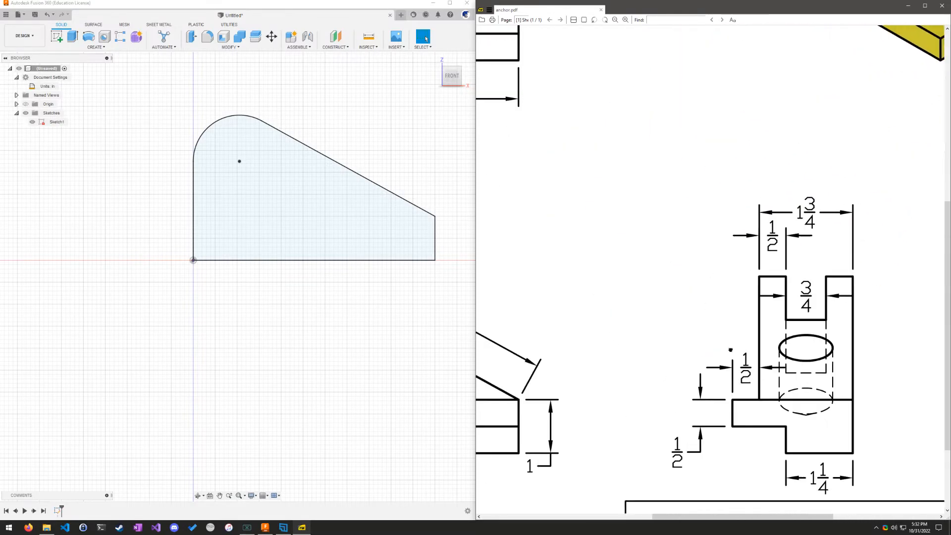
pyautogui.scroll(-3)
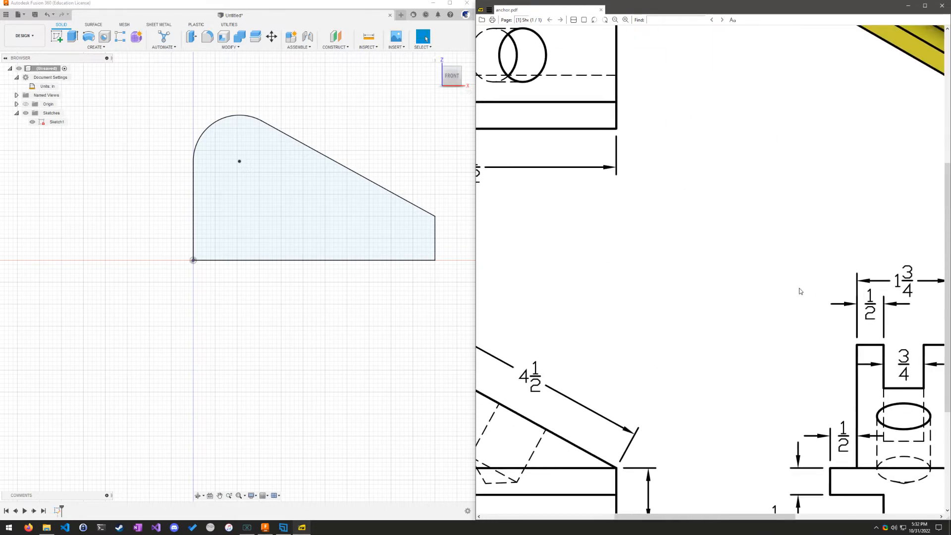
# - Extrude the wedge profile into a solid block at the part's width
pyautogui.scroll(-3)
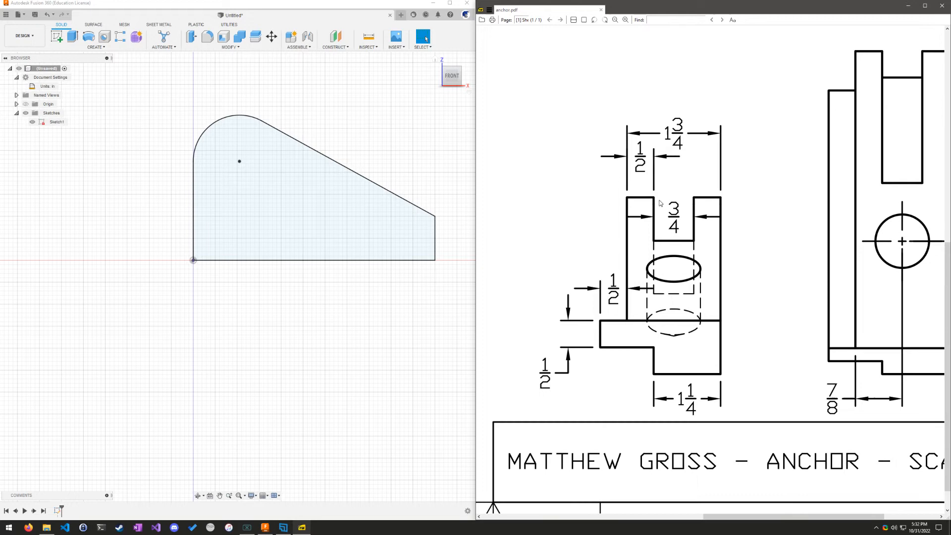
pyautogui.moveTo(661, 214)
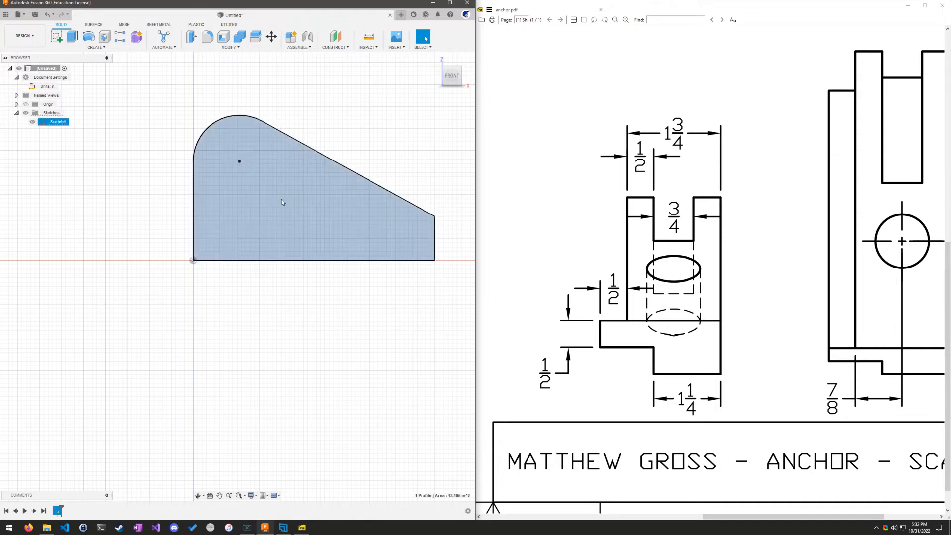
pyautogui.click(73, 35)
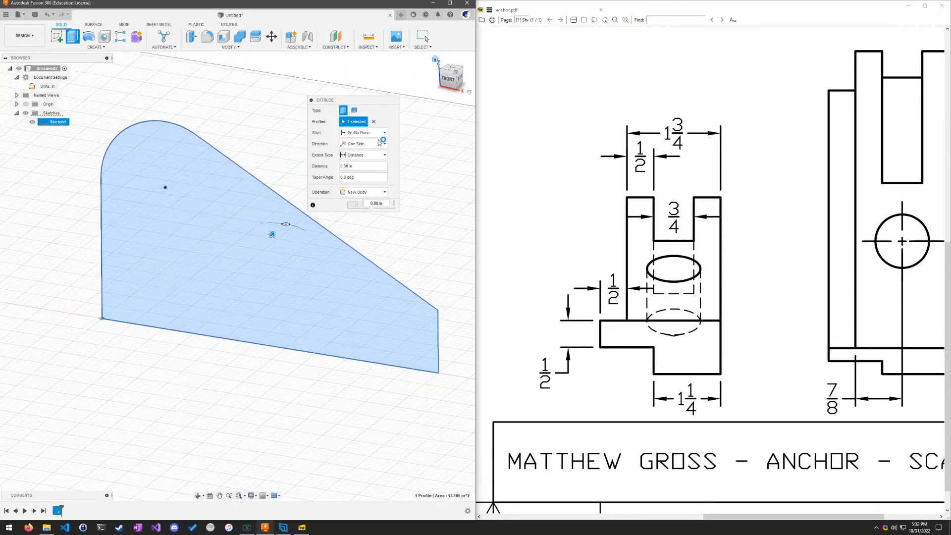
pyautogui.moveTo(285, 225); pyautogui.dragTo(242, 268)
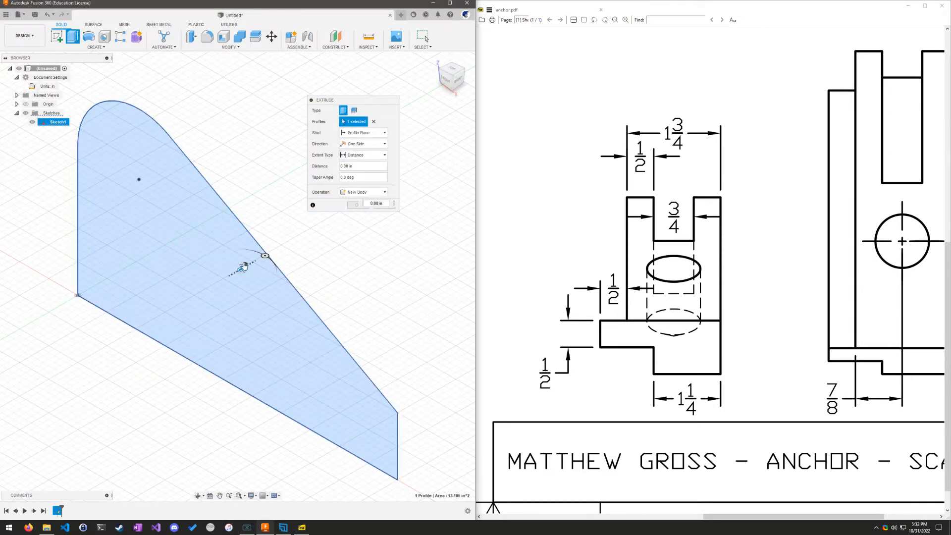
pyautogui.moveTo(264, 255); pyautogui.dragTo(169, 311)
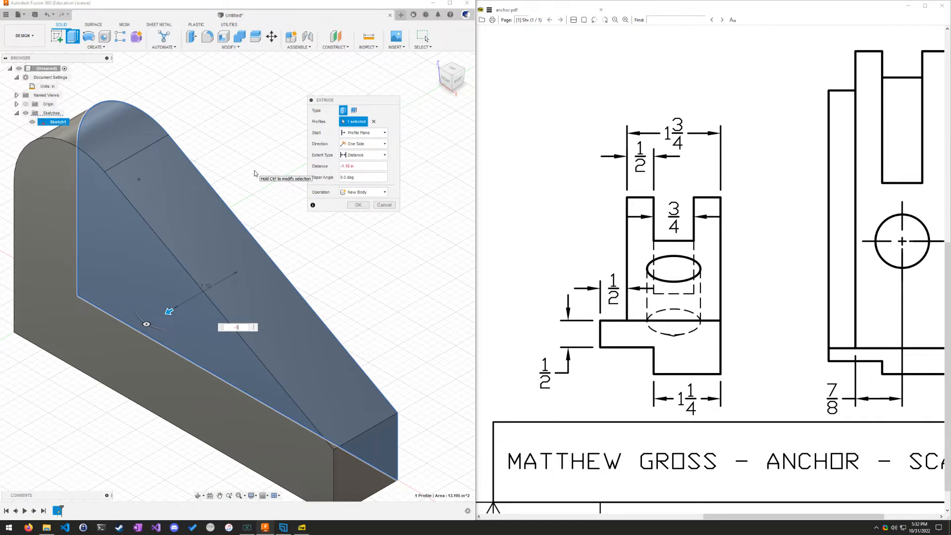
pyautogui.click(358, 204)
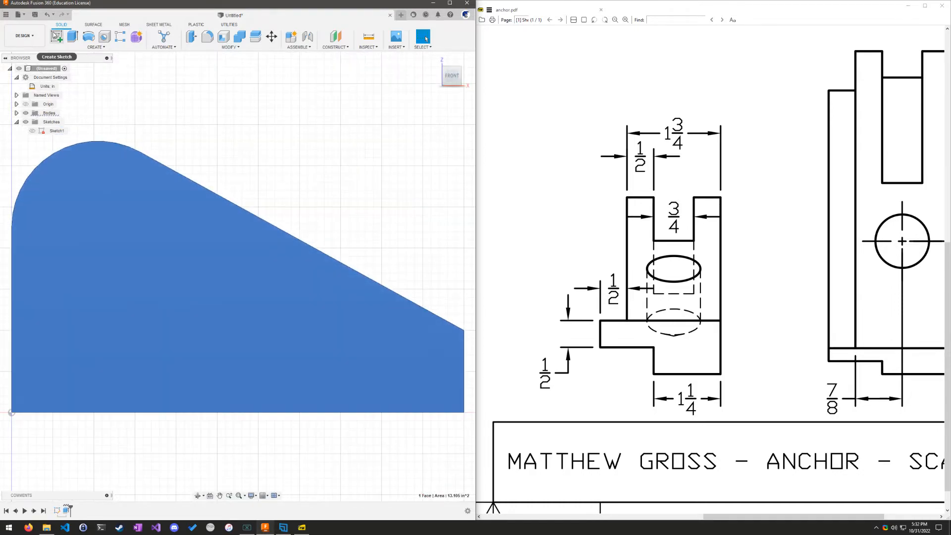
# - Sketch the shelf outline on the side face: 2 1/4 horizontal line, corner constrained to the slope
pyautogui.click(56, 35)
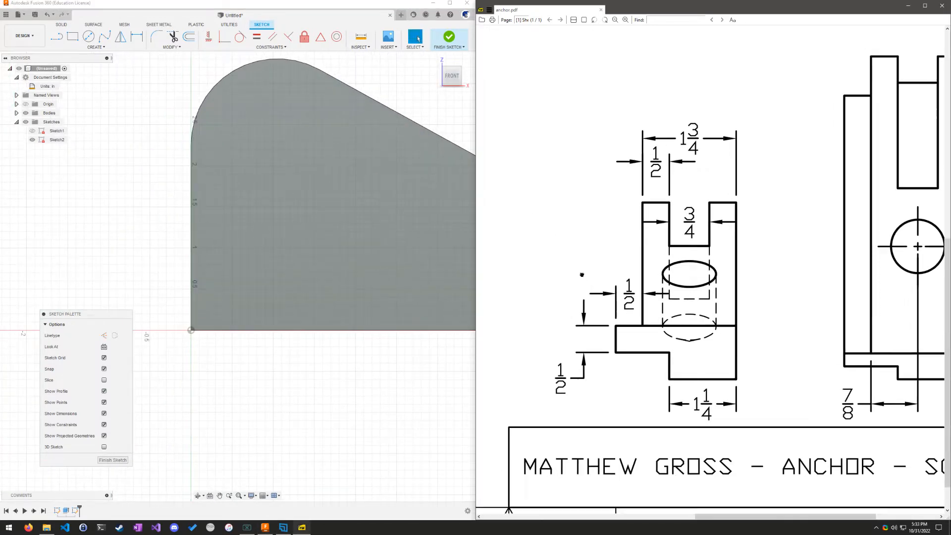
pyautogui.scroll(-3)
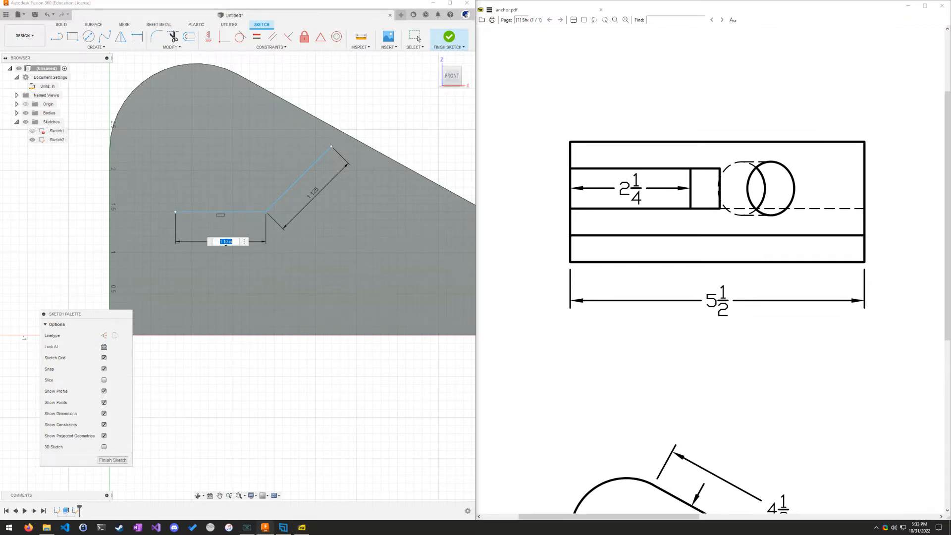
pyautogui.write('2 1/4')
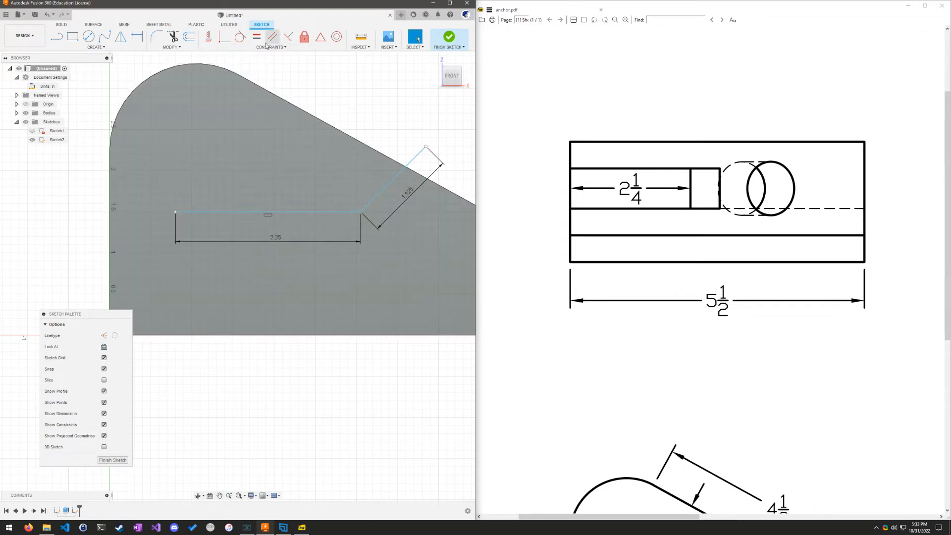
pyautogui.click(225, 38)
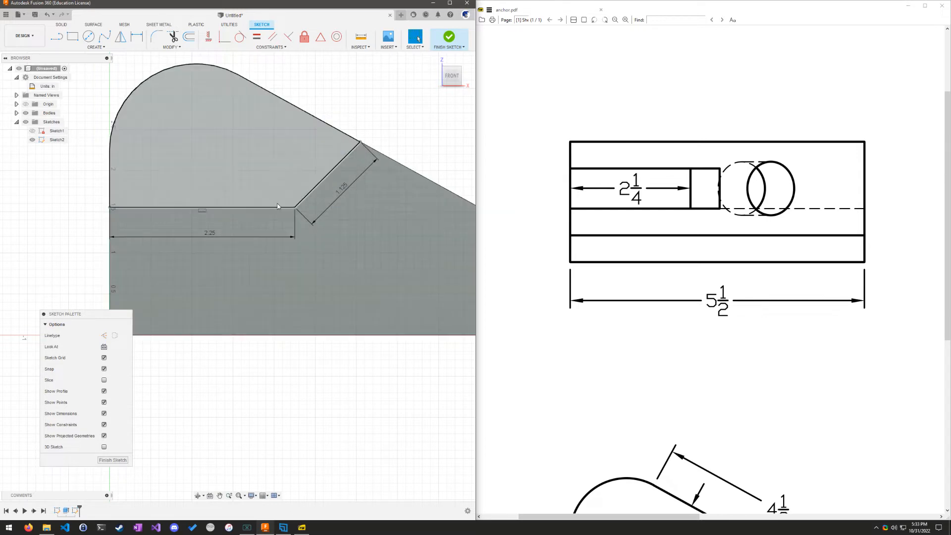
pyautogui.click(202, 211)
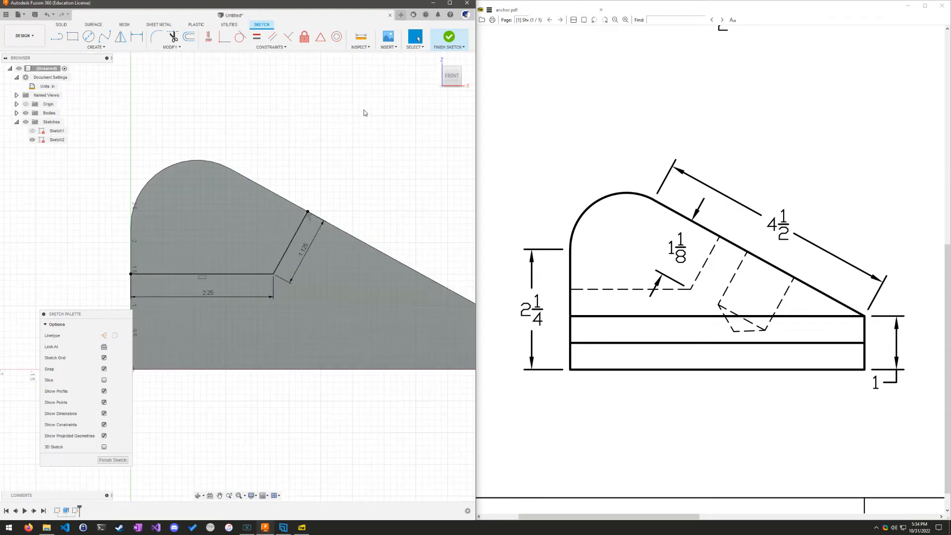
# - Extrude-cut the shelf profile through the body, leaving a stepped ledge
pyautogui.click(449, 36)
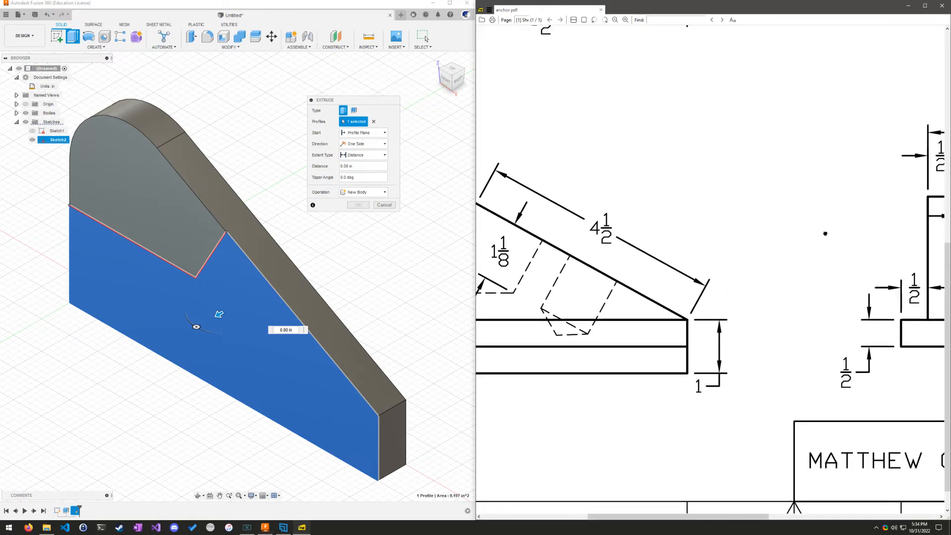
pyautogui.scroll(-3)
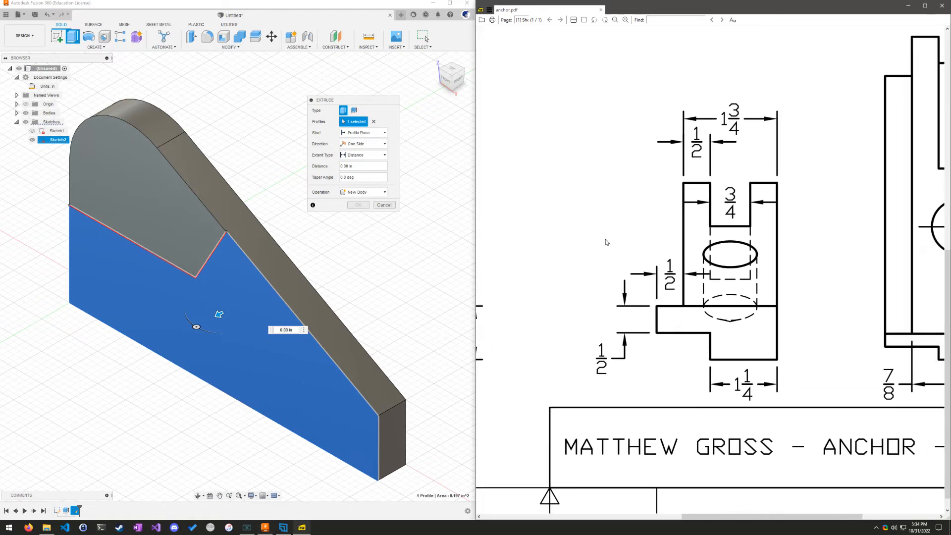
pyautogui.click(285, 330)
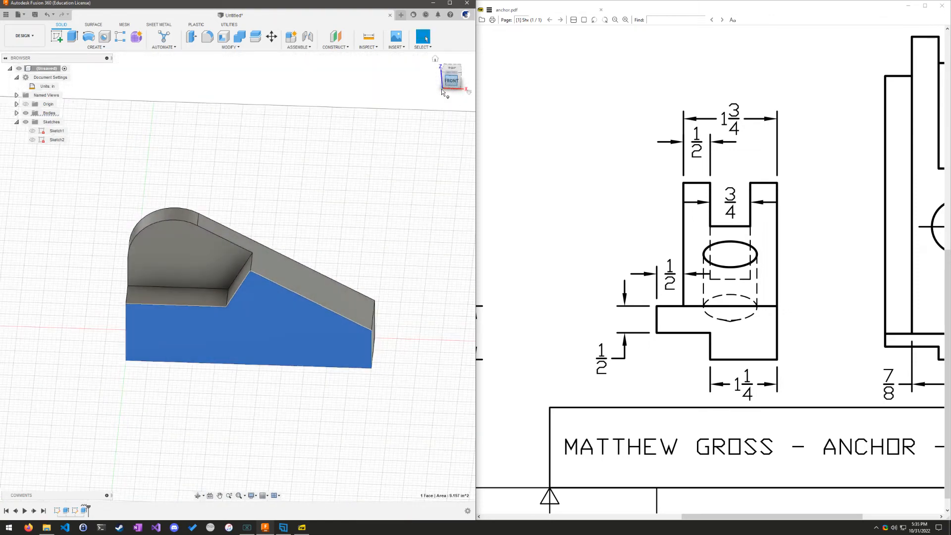
# - Start a sketch on the recessed face and try projecting the angled top face, then clear it
pyautogui.click(449, 79)
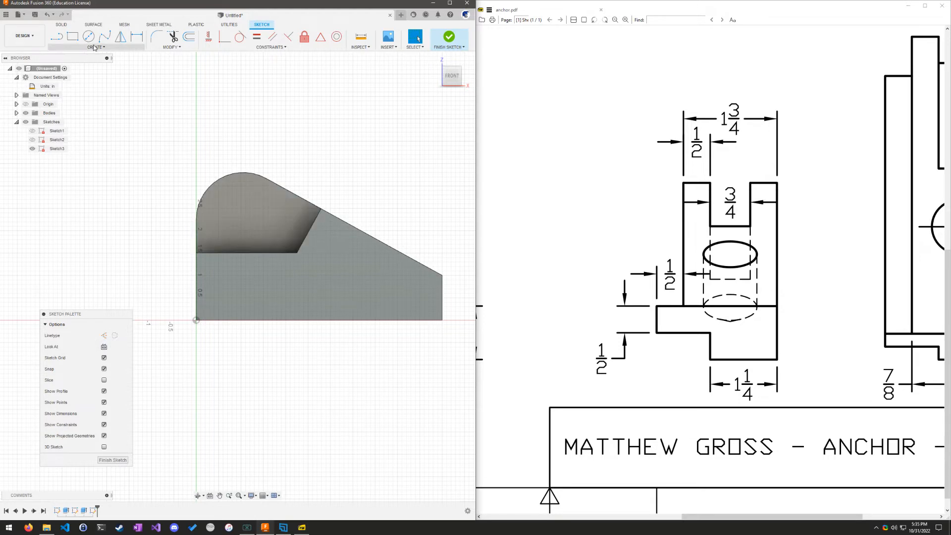
pyautogui.click(94, 47)
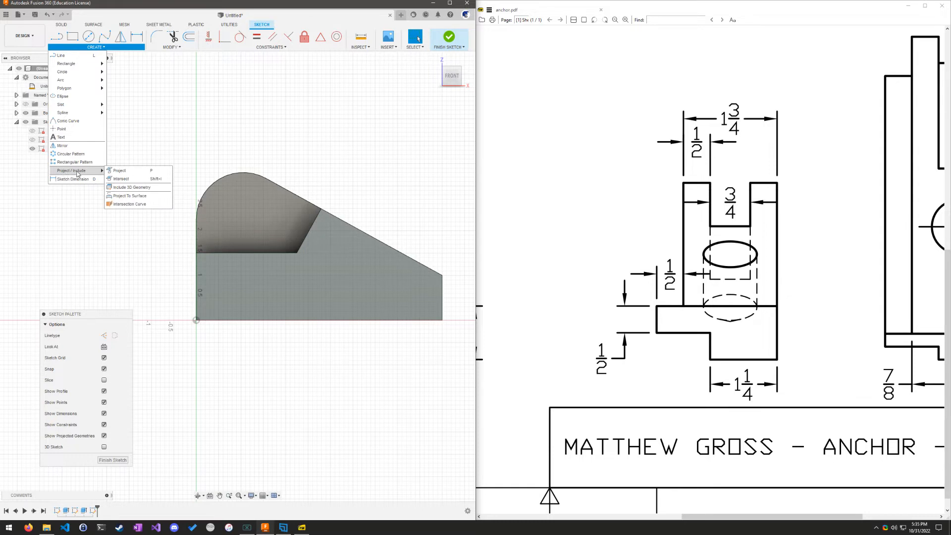
pyautogui.moveTo(119, 170)
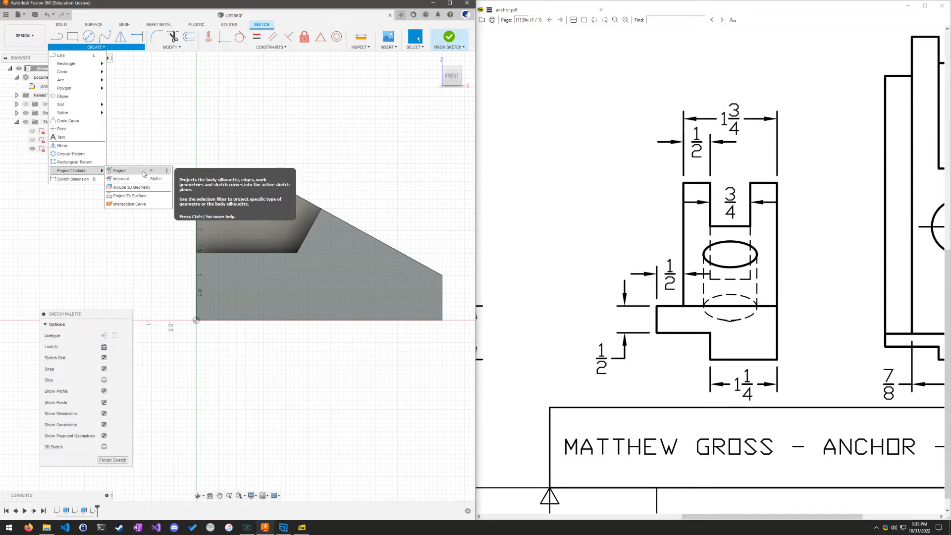
pyautogui.moveTo(138, 178)
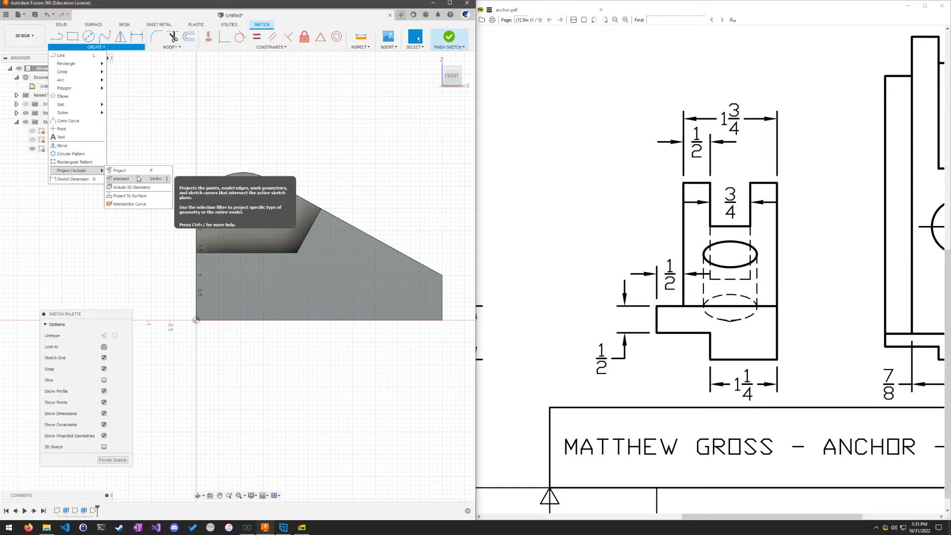
pyautogui.click(120, 170)
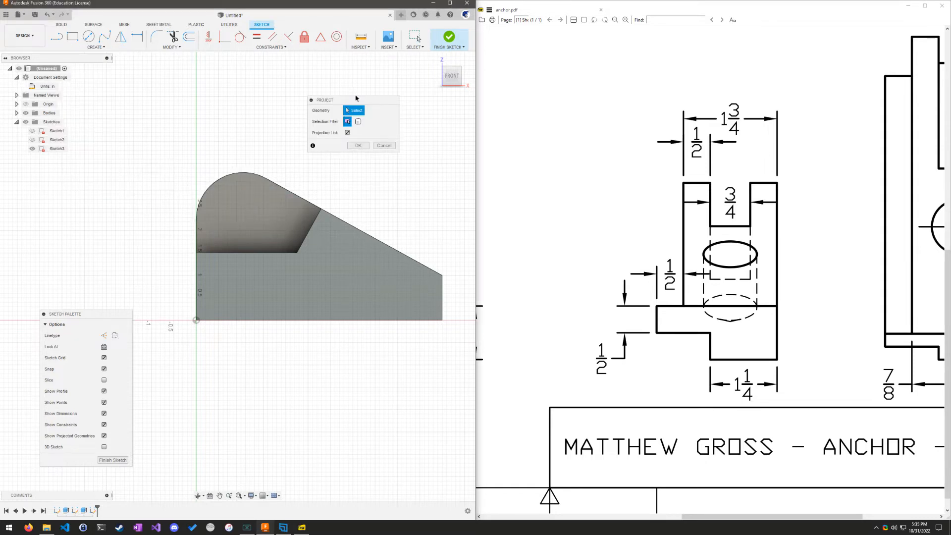
pyautogui.click(267, 253)
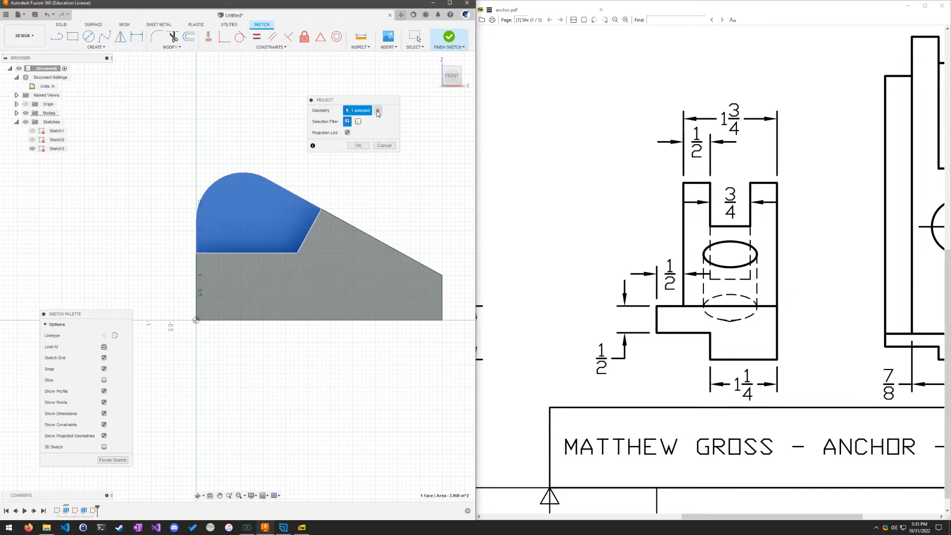
pyautogui.click(378, 111)
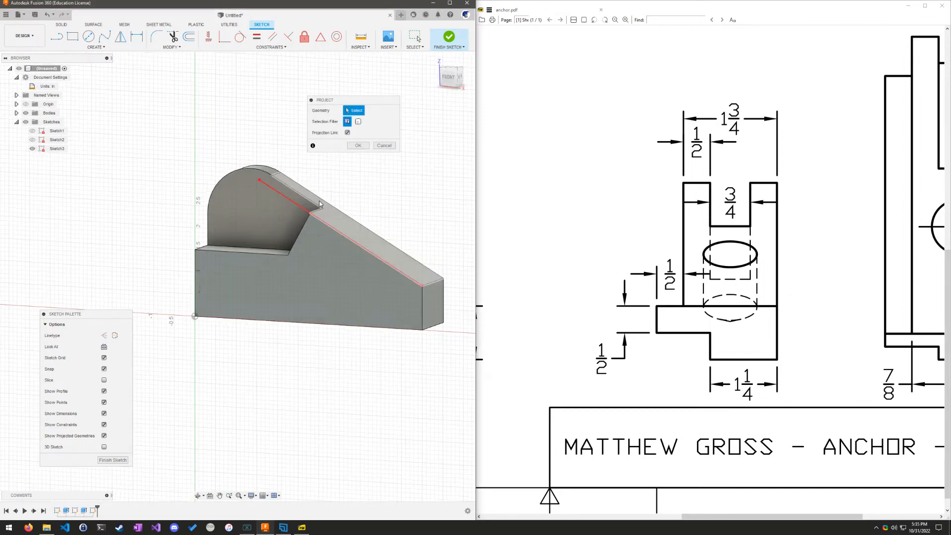
# - Project the wedge's side-face outline into the sketch instead
pyautogui.moveTo(315, 243); pyautogui.dragTo(261, 194)
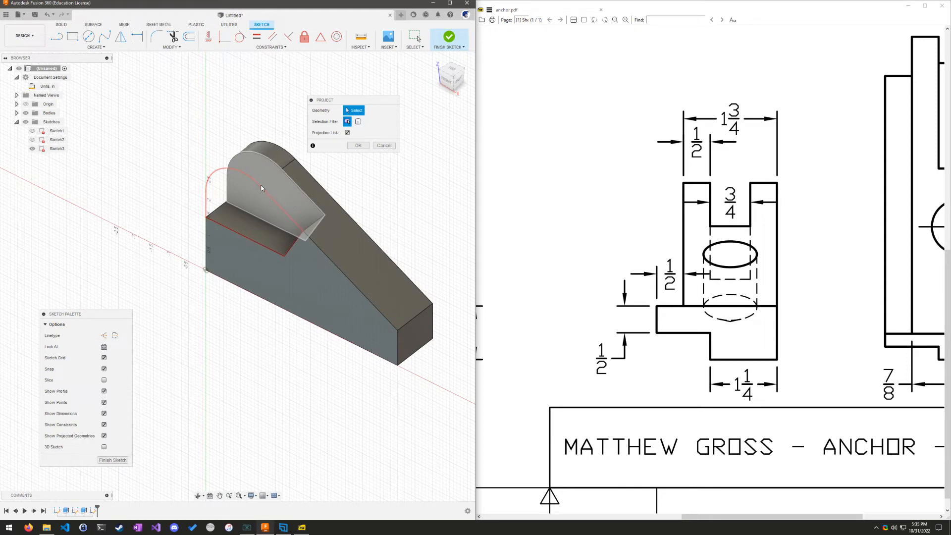
pyautogui.moveTo(268, 197)
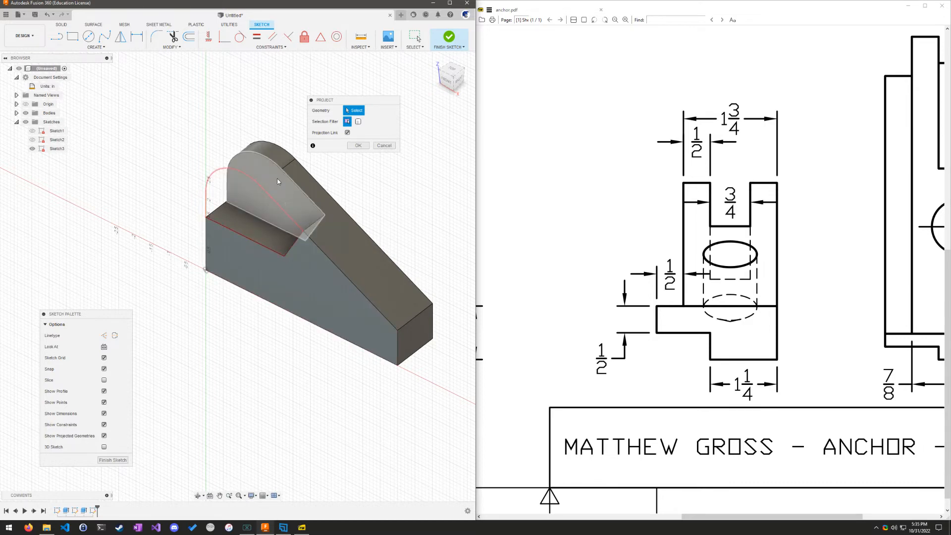
pyautogui.click(274, 186)
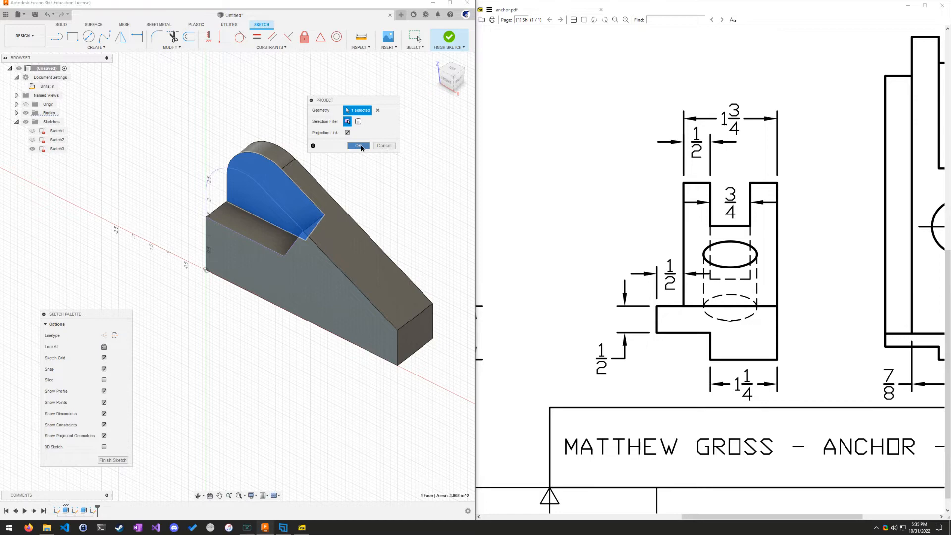
pyautogui.click(357, 145)
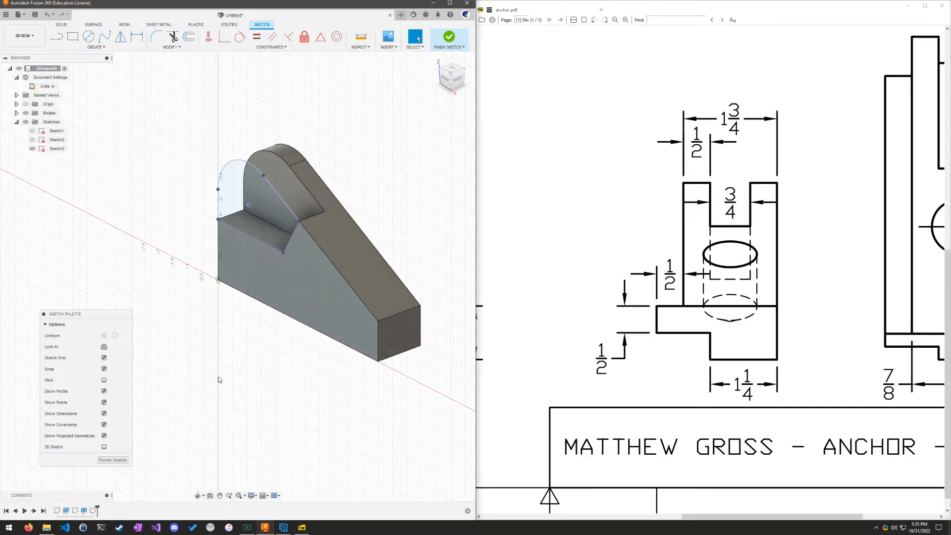
pyautogui.moveTo(325, 173)
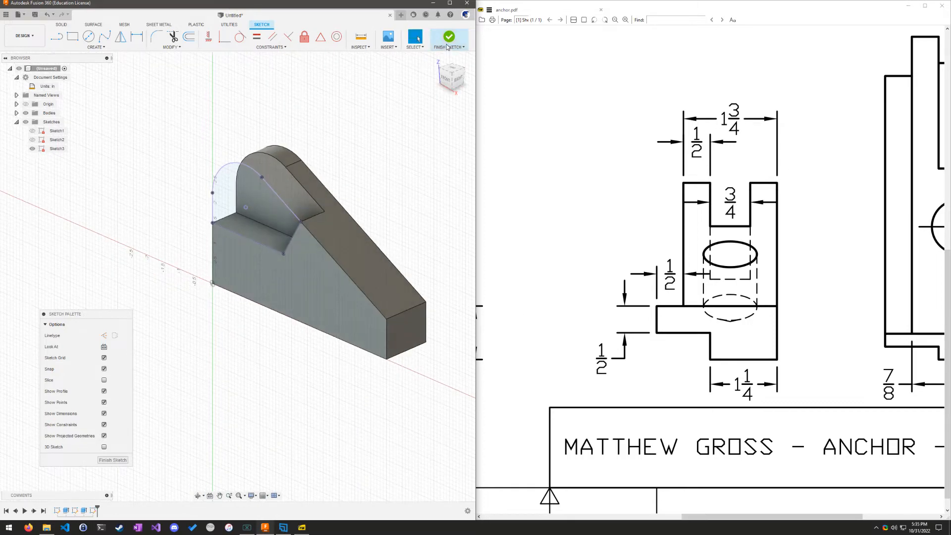
# - Extrude the projected profiles 1/2 in with Join to add the far-side wall
pyautogui.click(447, 36)
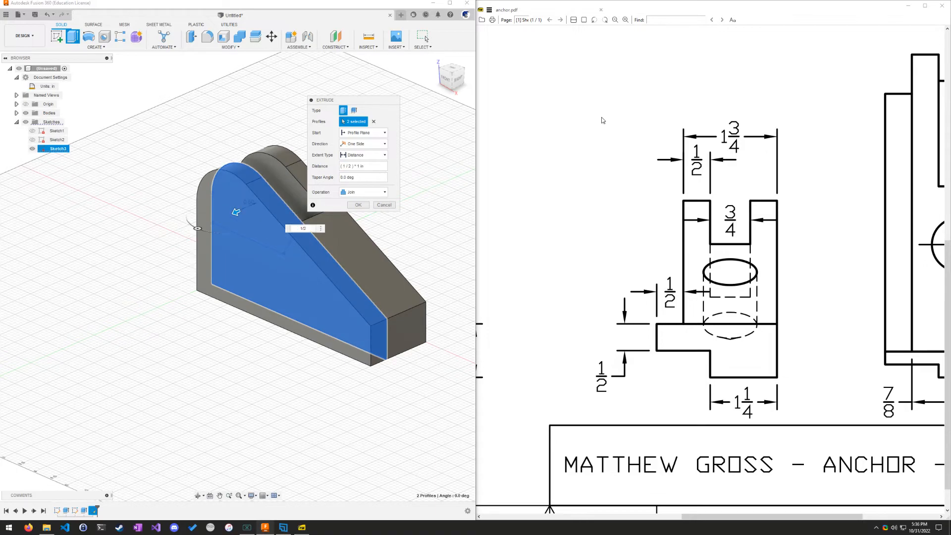
pyautogui.click(358, 204)
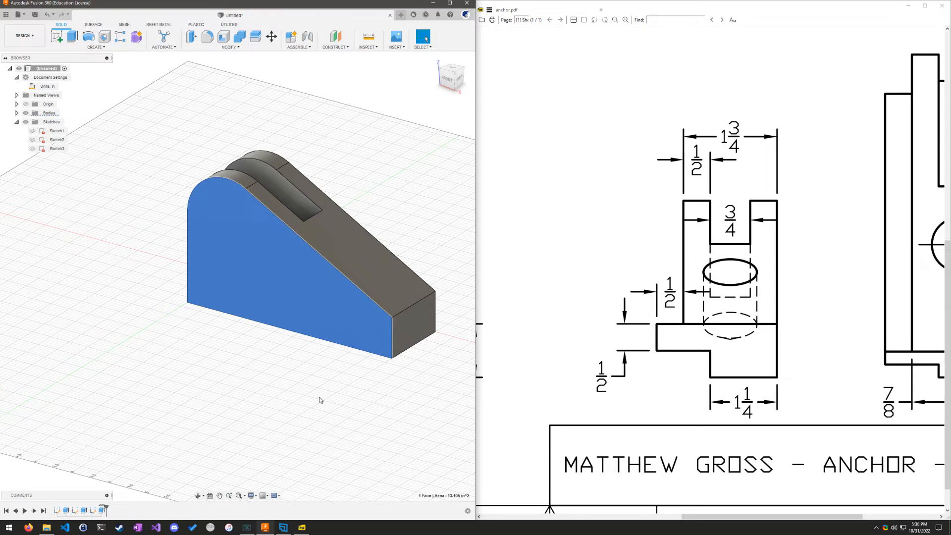
pyautogui.moveTo(658, 355)
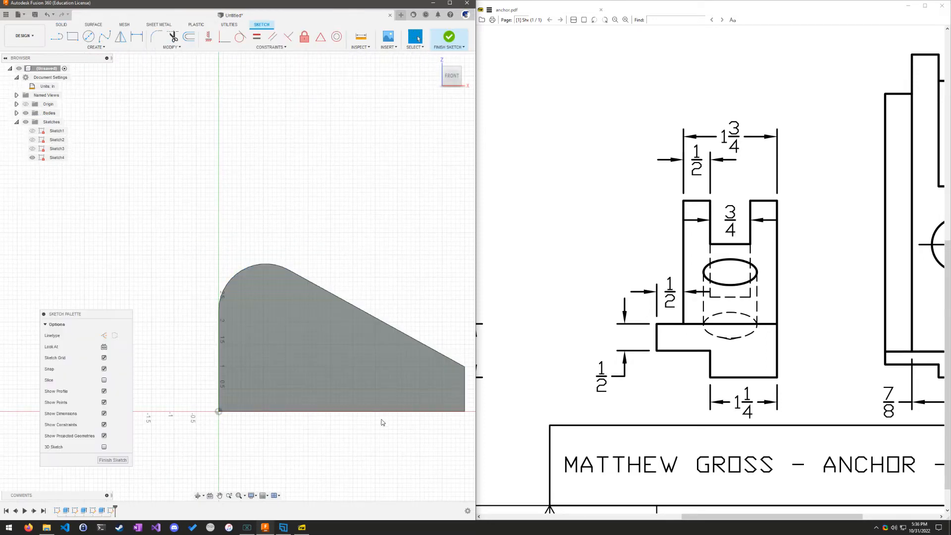
# - Sketch a 0.50 in tall strip line on the front face and finish the sketch
pyautogui.scroll(-3)
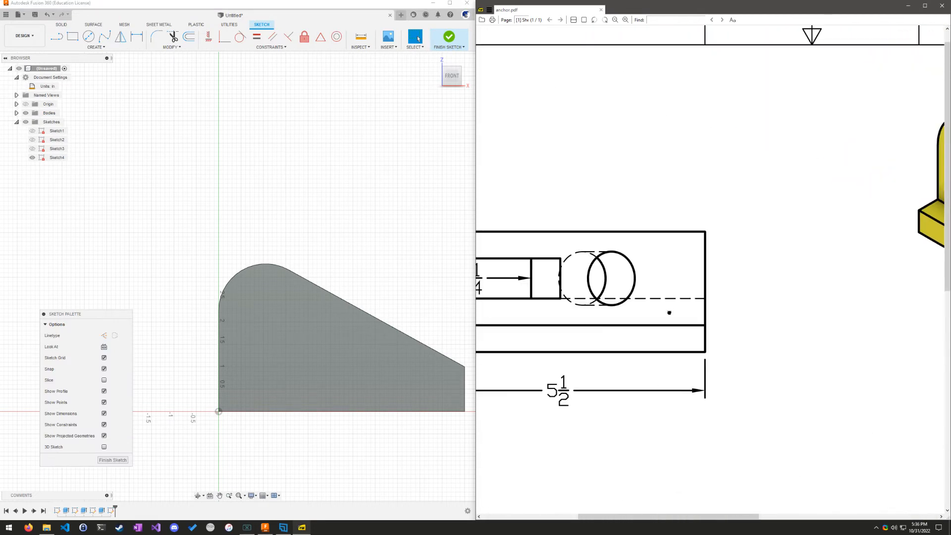
pyautogui.scroll(-3)
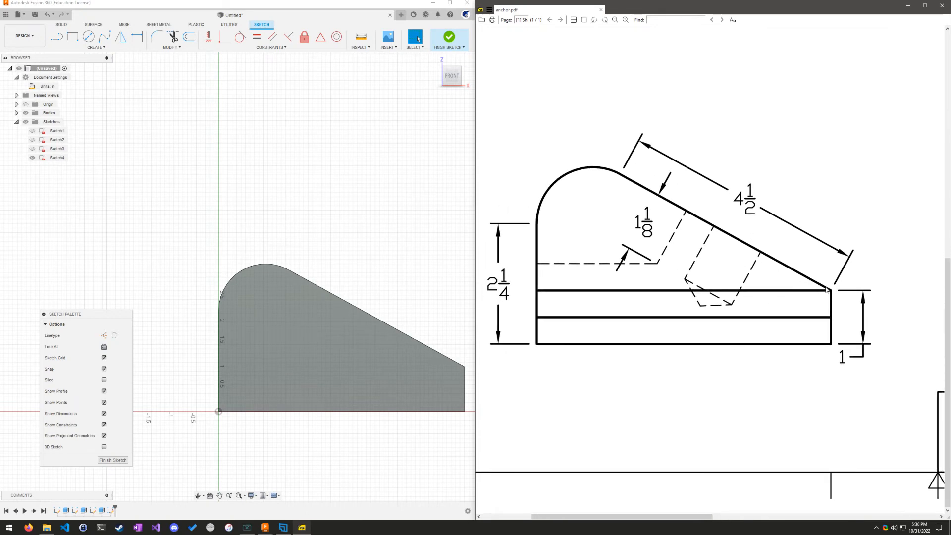
pyautogui.moveTo(822, 306)
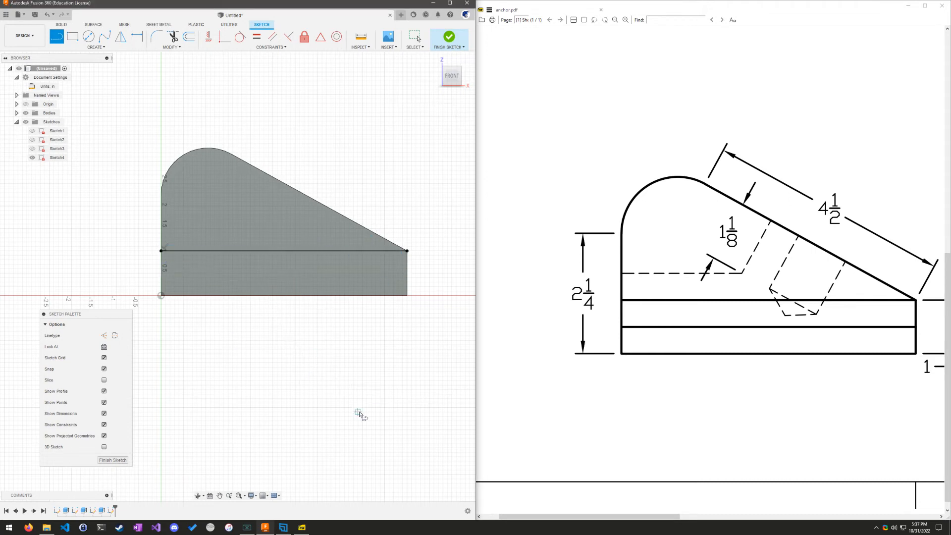
pyautogui.moveTo(372, 266)
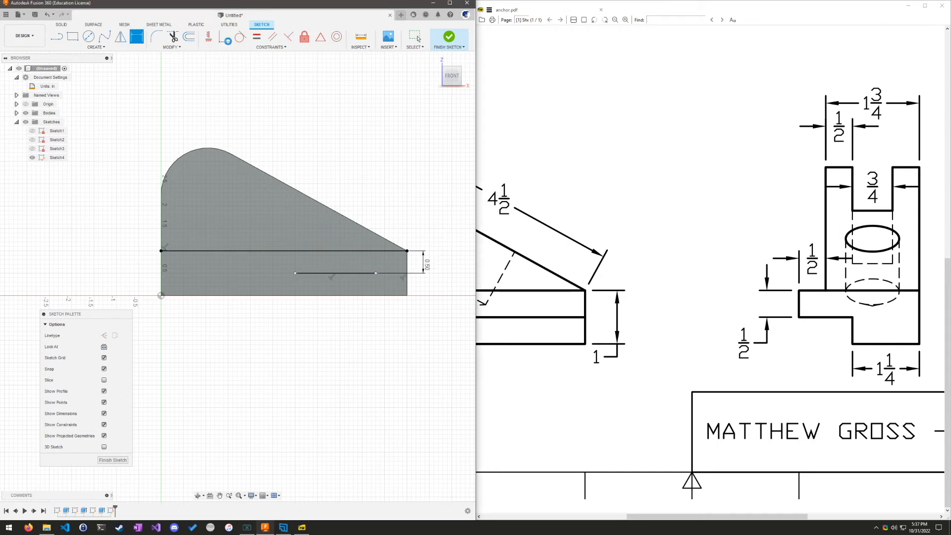
pyautogui.click(224, 38)
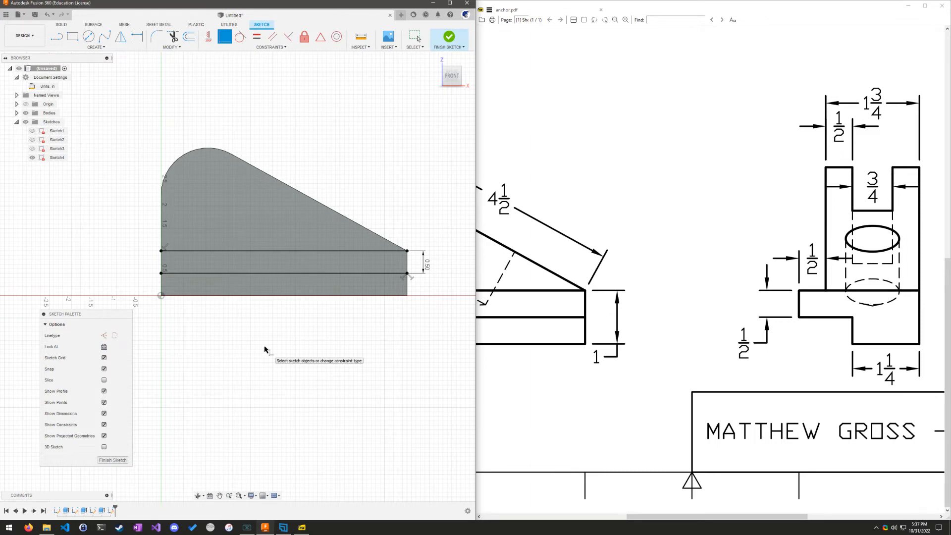
pyautogui.moveTo(299, 322)
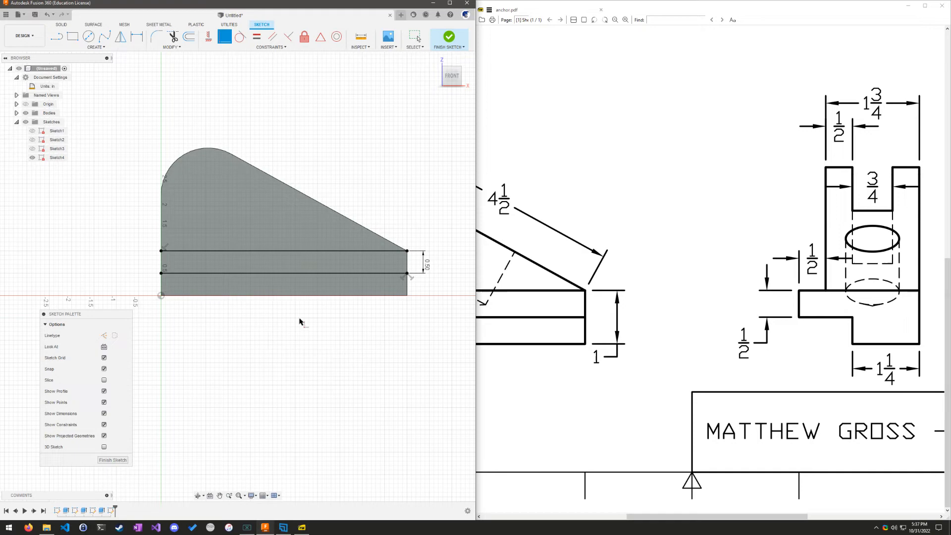
pyautogui.click(449, 37)
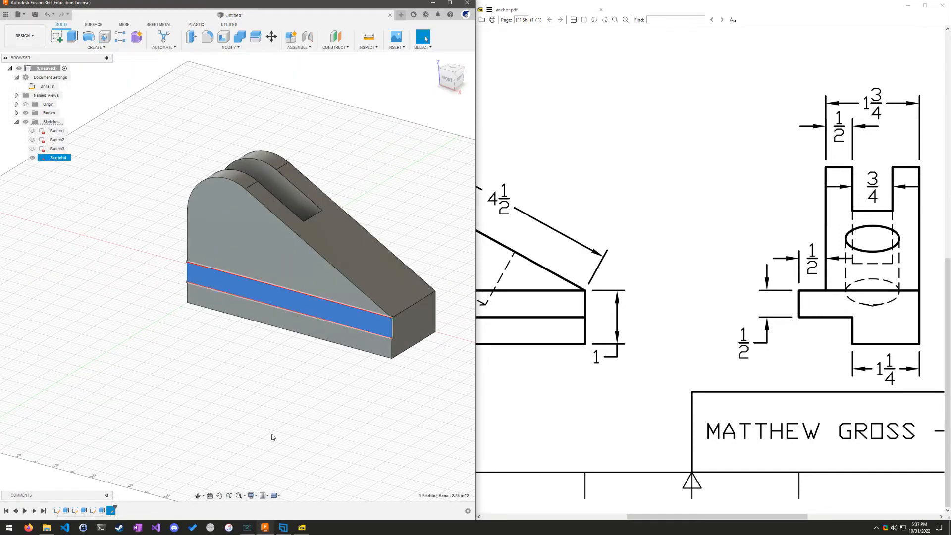
# - Extrude the strip profile 0.5 in as a Join to form the shelf step
pyautogui.click(72, 36)
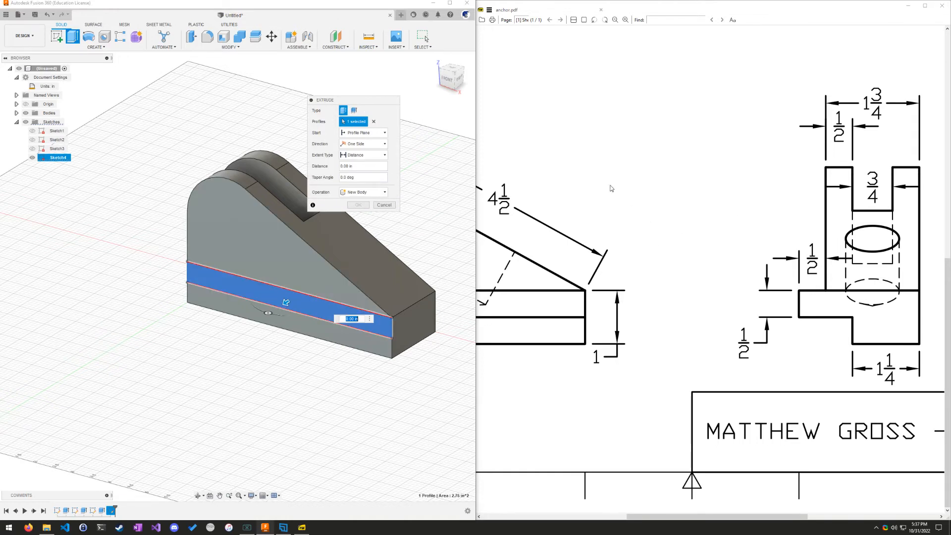
pyautogui.write('0.5')
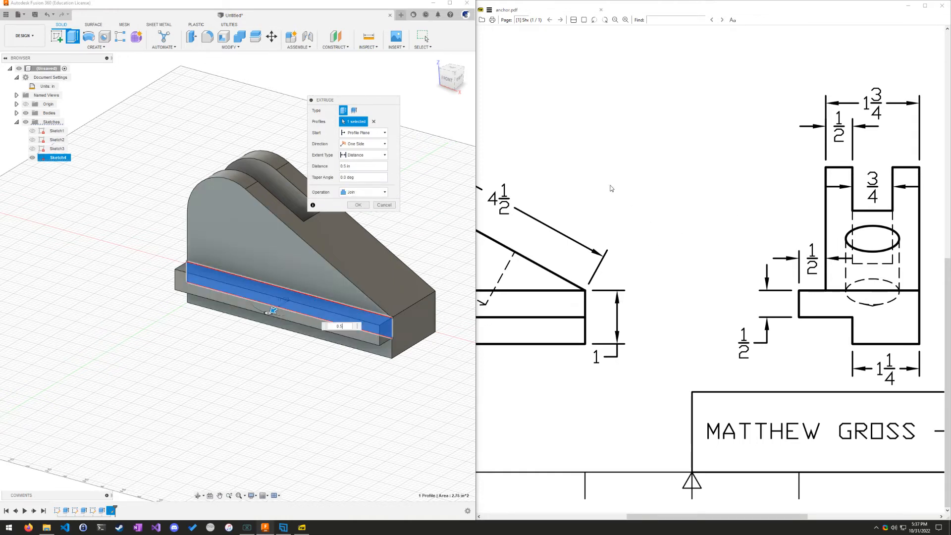
pyautogui.click(358, 204)
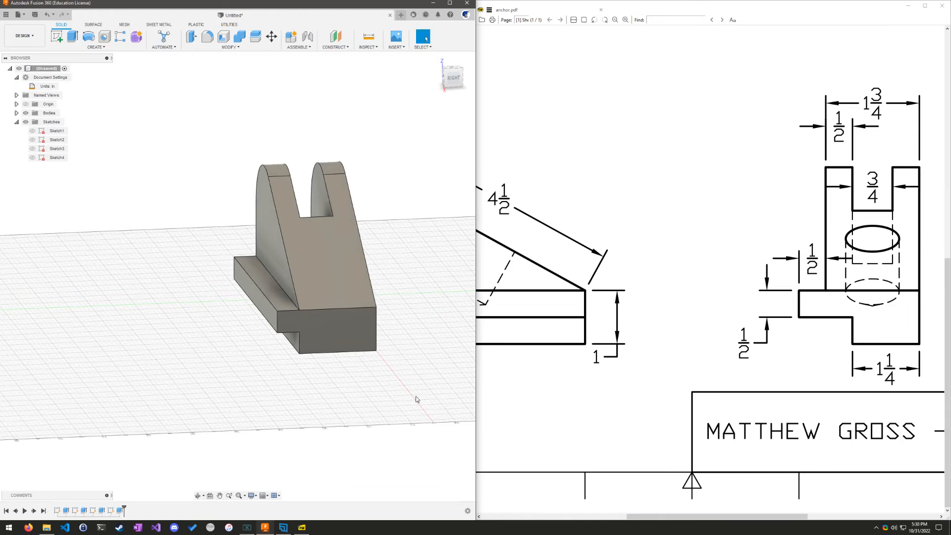
pyautogui.moveTo(426, 395)
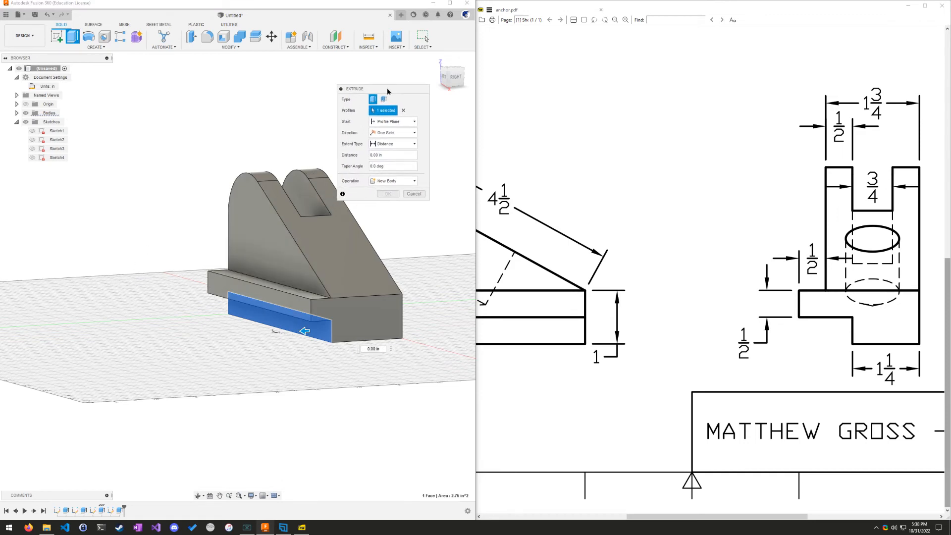
# - Cut the corner notch with extent To Object and confirm the extrusion
pyautogui.click(406, 144)
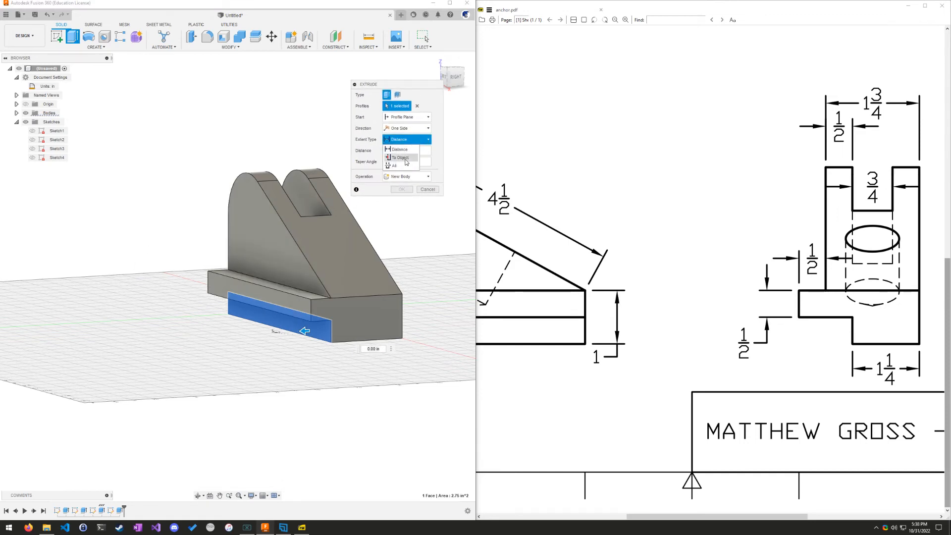
pyautogui.moveTo(401, 158)
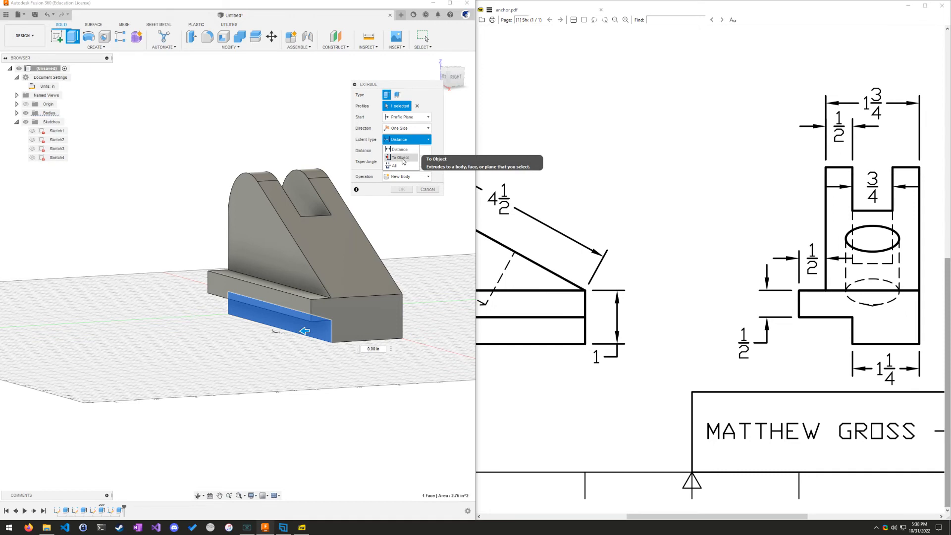
pyautogui.click(399, 157)
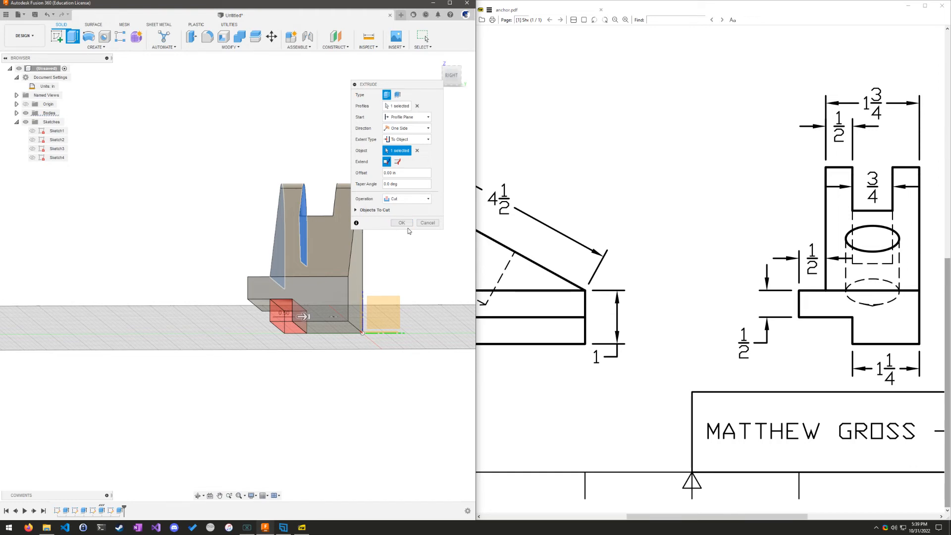
pyautogui.click(401, 222)
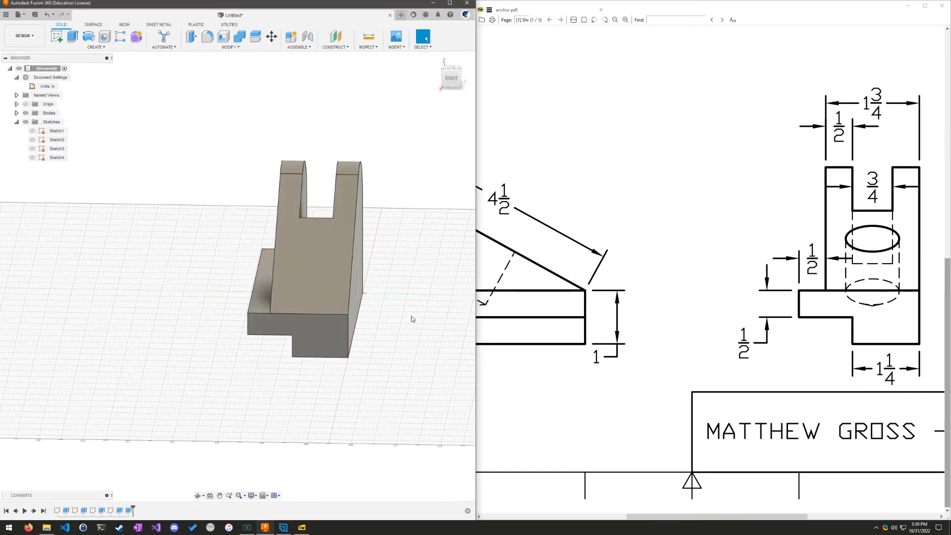
pyautogui.moveTo(411, 320); pyautogui.dragTo(320, 375)
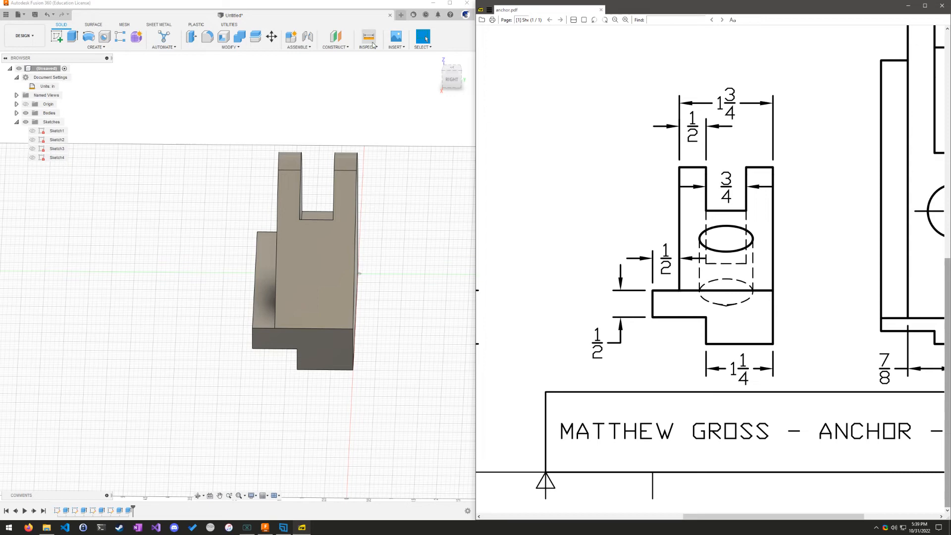
pyautogui.click(367, 38)
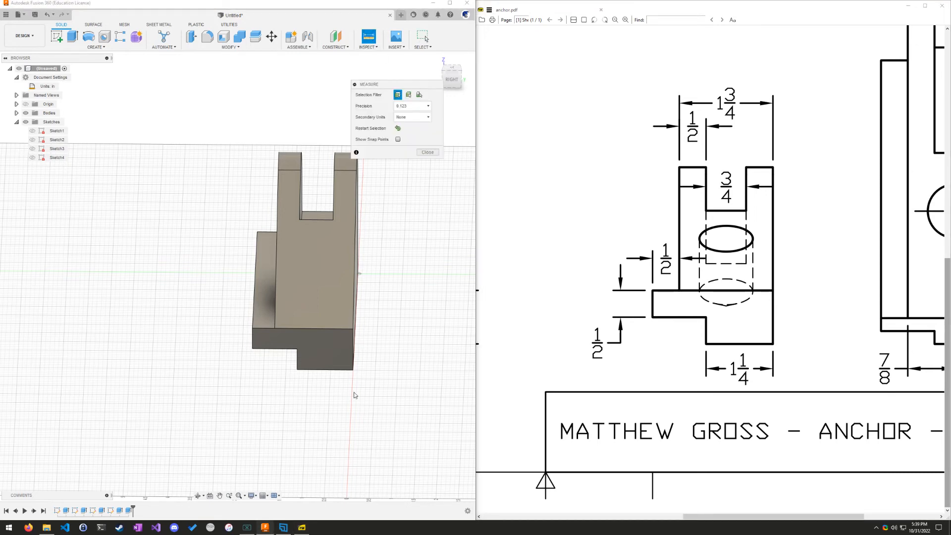
pyautogui.click(325, 368)
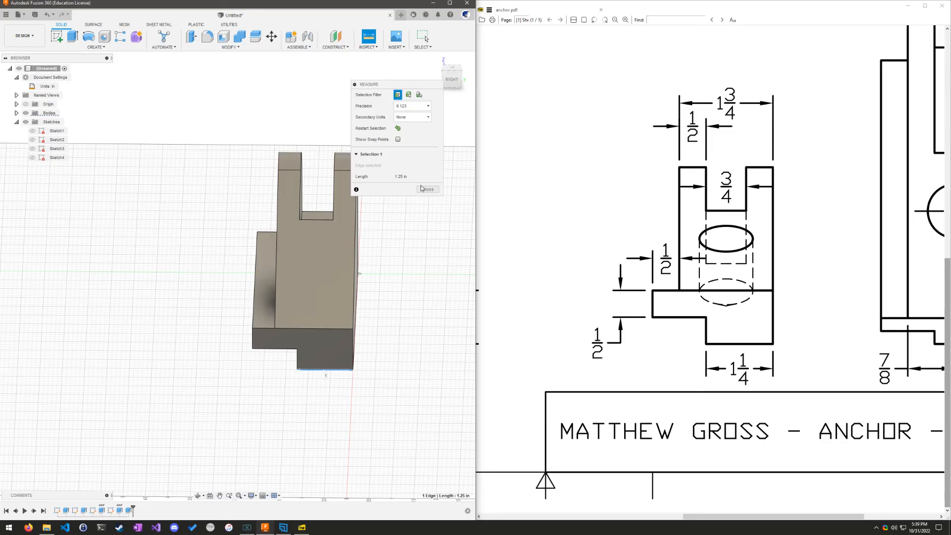
pyautogui.click(428, 189)
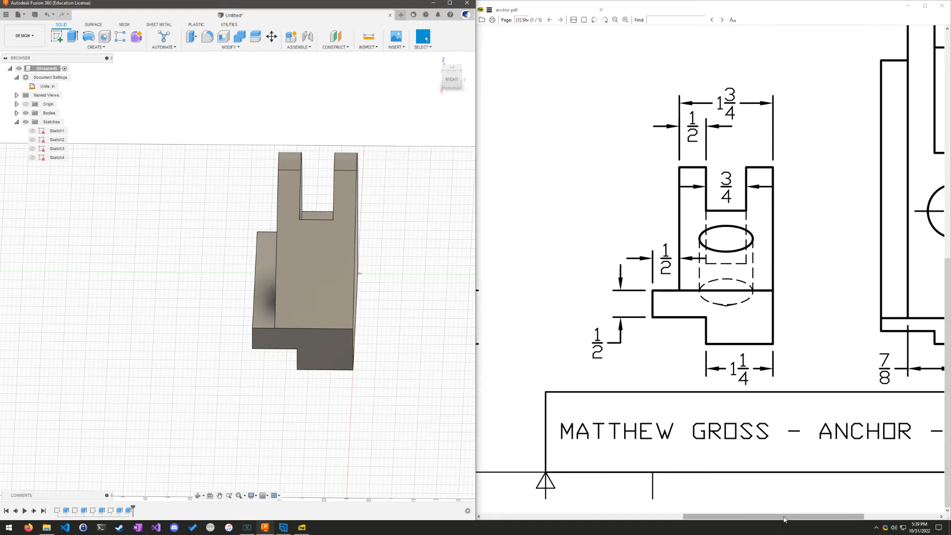
pyautogui.hscroll(3)
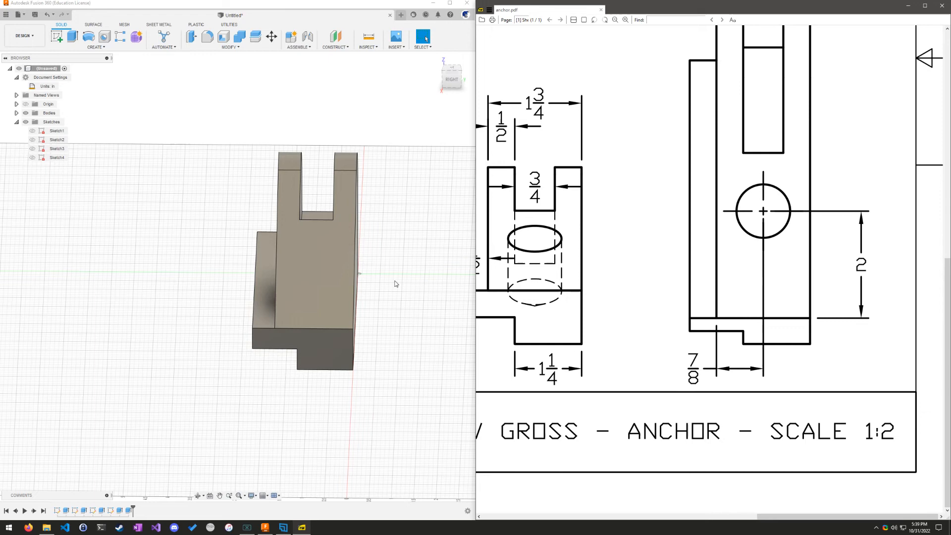
pyautogui.click(340, 261)
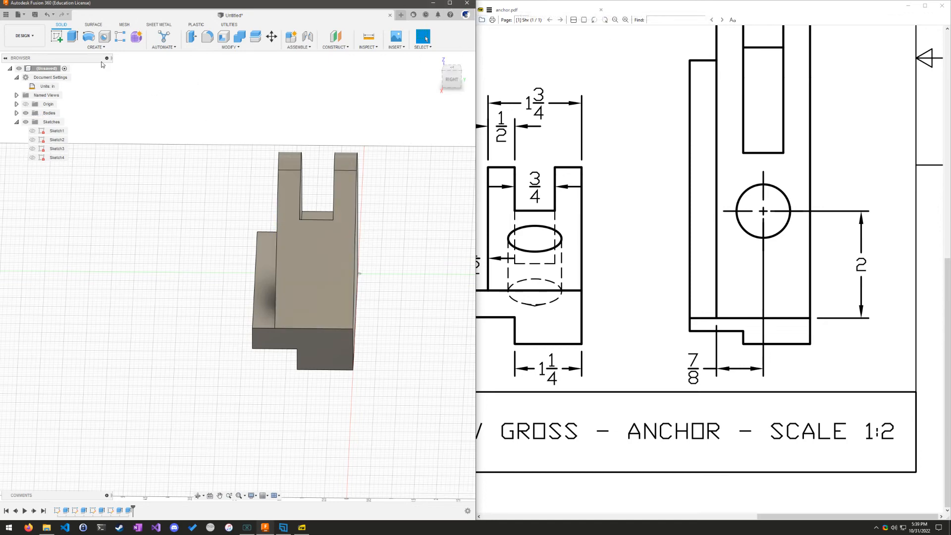
pyautogui.moveTo(103, 36)
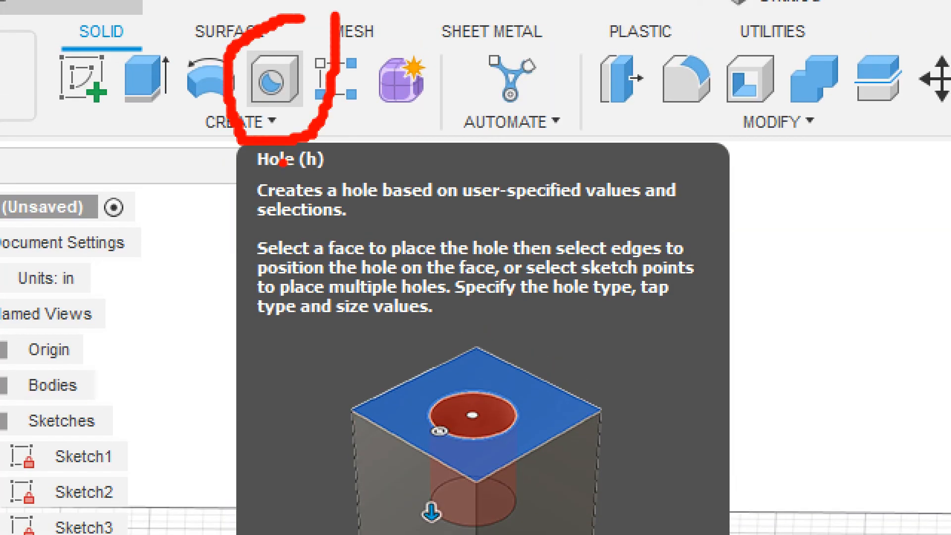
# - Place a hole on the sloped face 2 in and (7/8)*1 in from the edges, diameter 1, depth 1 1/8
pyautogui.click(271, 79)
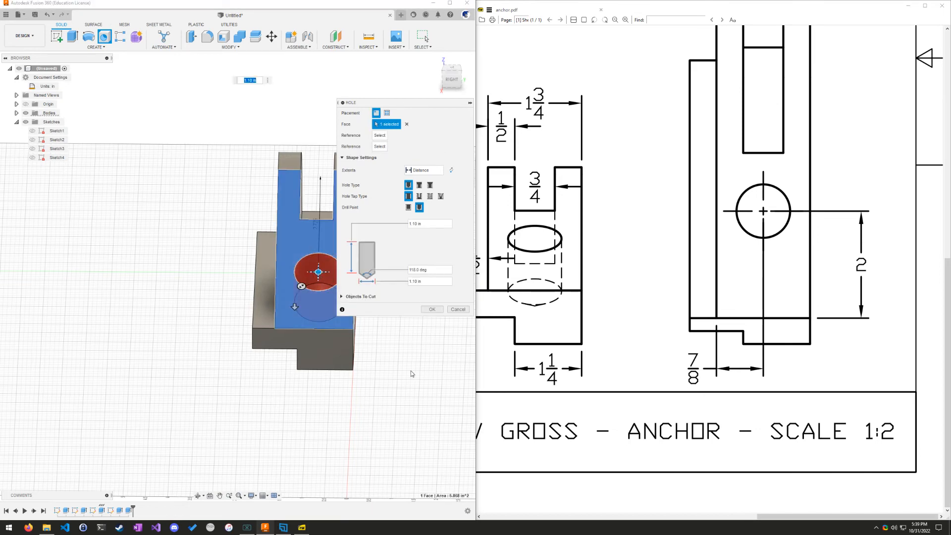
pyautogui.moveTo(402, 102); pyautogui.dragTo(369, 93)
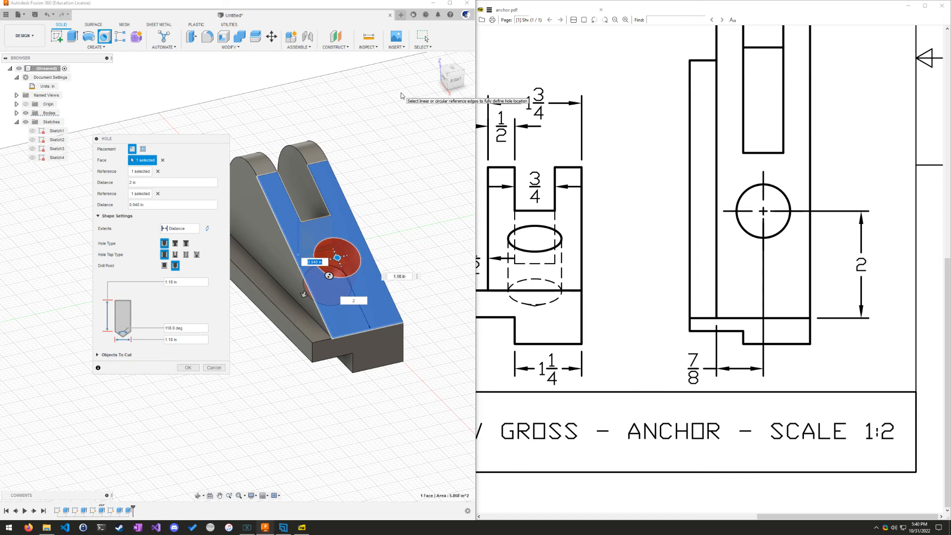
pyautogui.write('(7/8)*1 in')
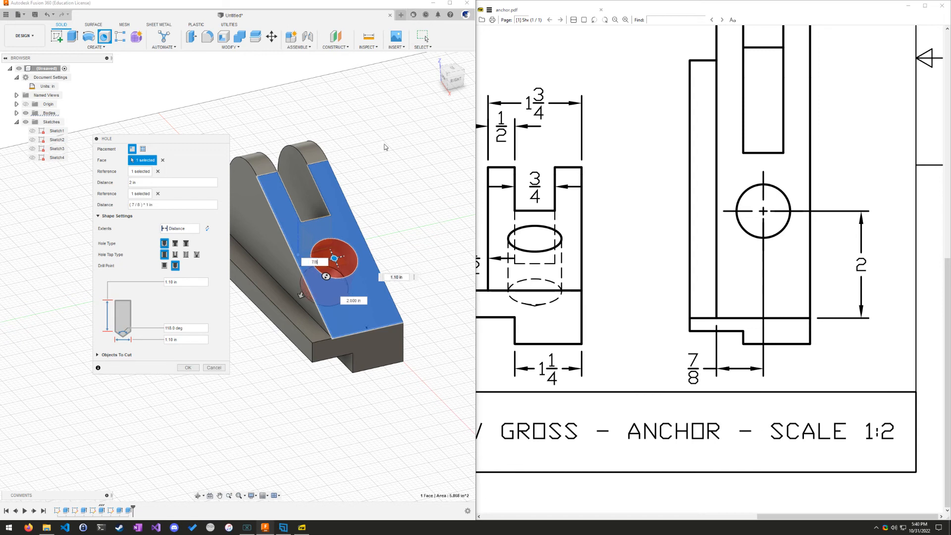
pyautogui.moveTo(432, 186)
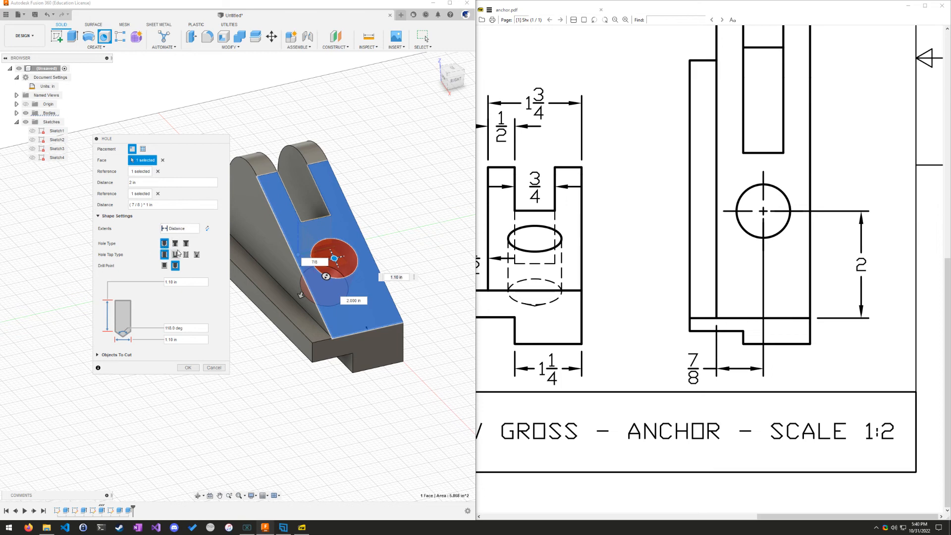
pyautogui.moveTo(164, 244)
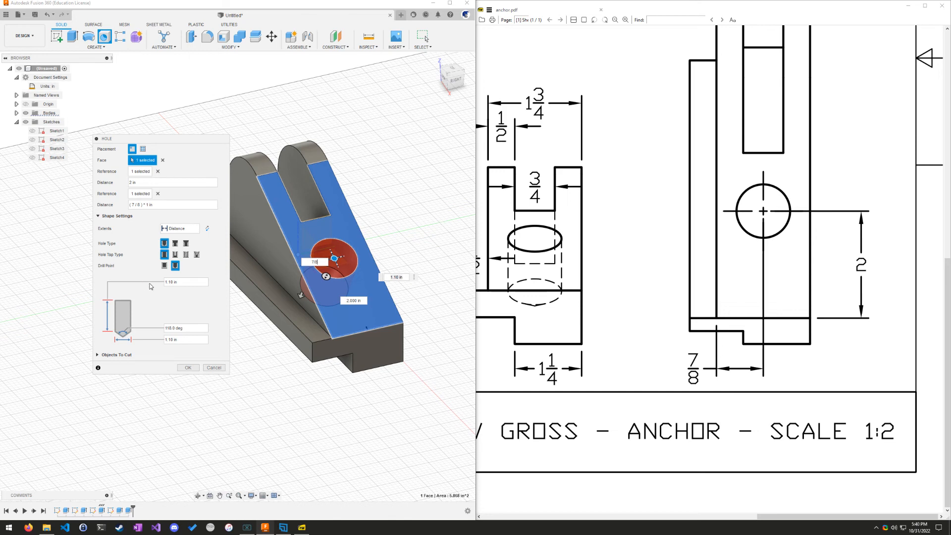
pyautogui.moveTo(174, 265)
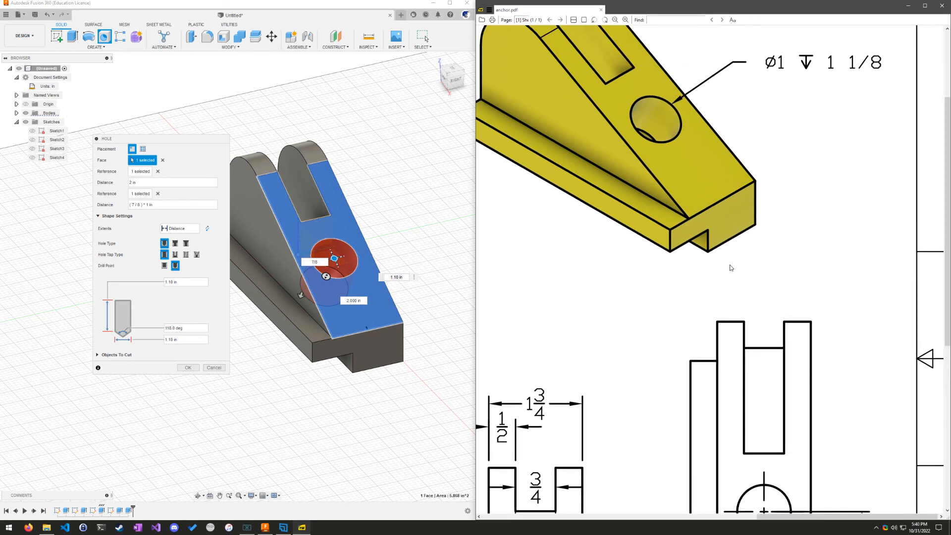
pyautogui.scroll(-3)
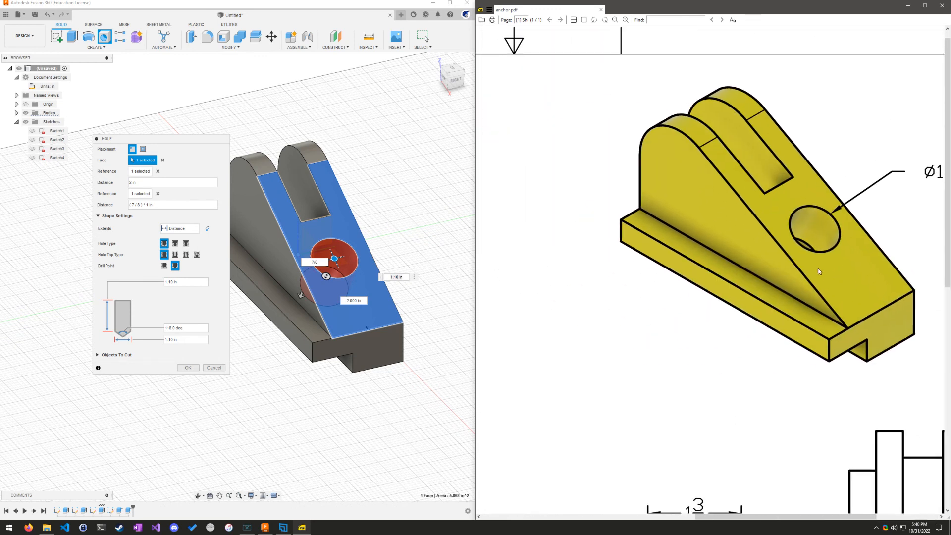
pyautogui.scroll(-3)
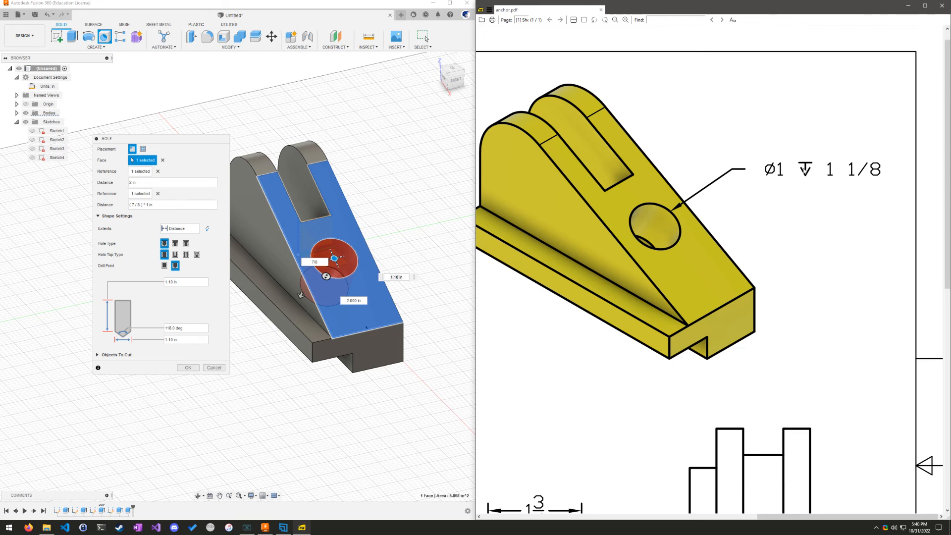
pyautogui.moveTo(765, 201)
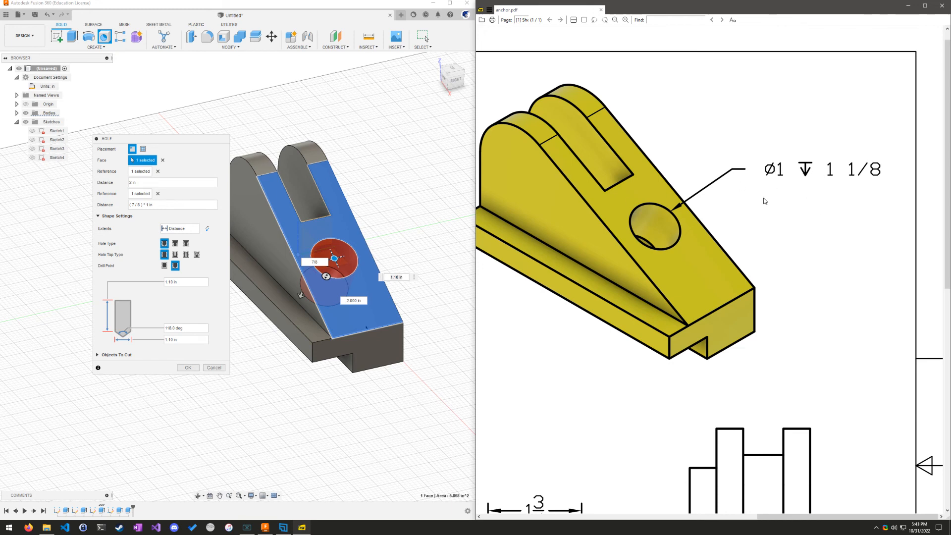
pyautogui.click(185, 281)
pyautogui.write('1 1/8')
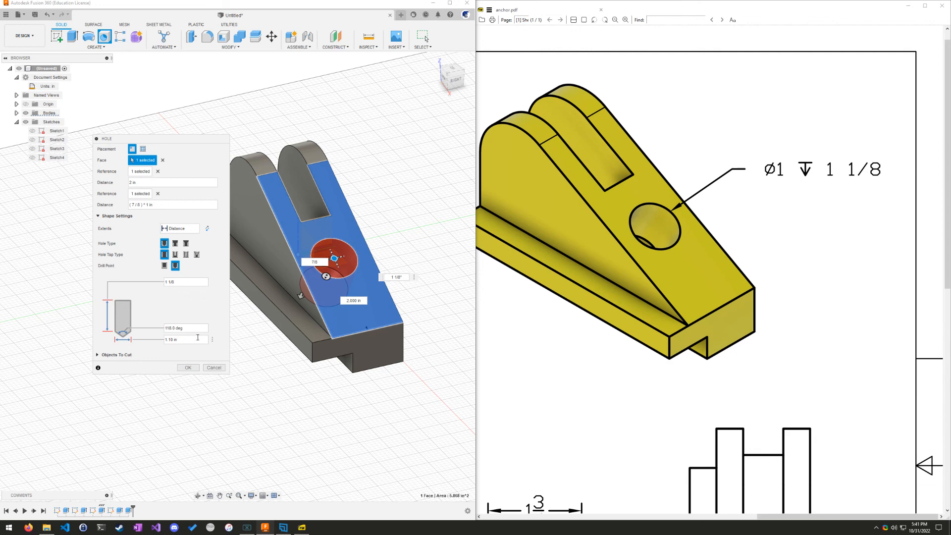
pyautogui.moveTo(197, 353)
pyautogui.write('1')
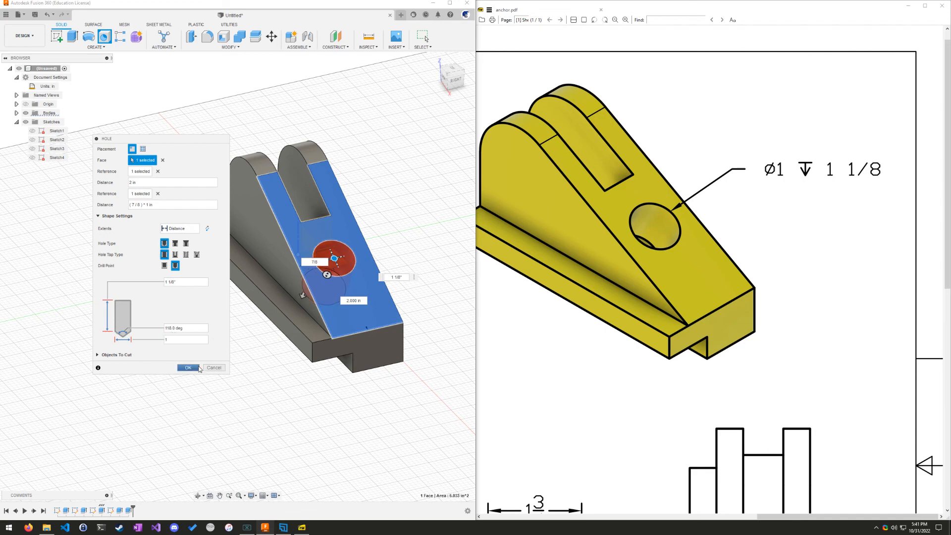
# - Confirm the drilled hole and orbit to inspect the finished anchor
pyautogui.click(188, 367)
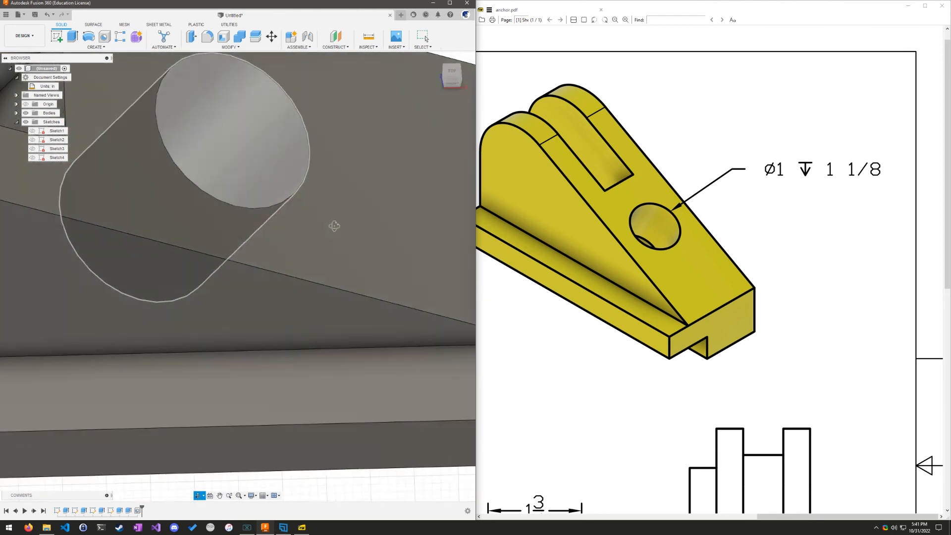
pyautogui.moveTo(334, 226); pyautogui.dragTo(188, 269)
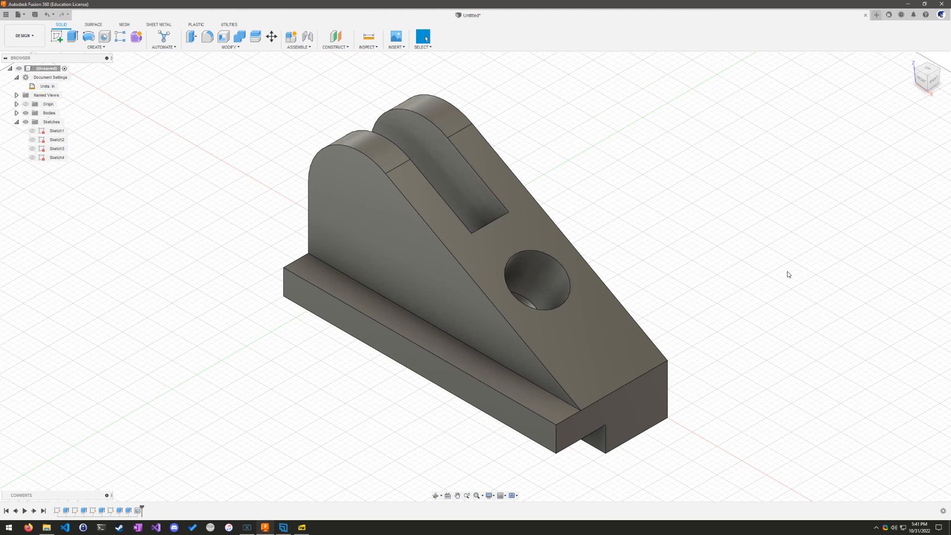
pyautogui.moveTo(773, 444)
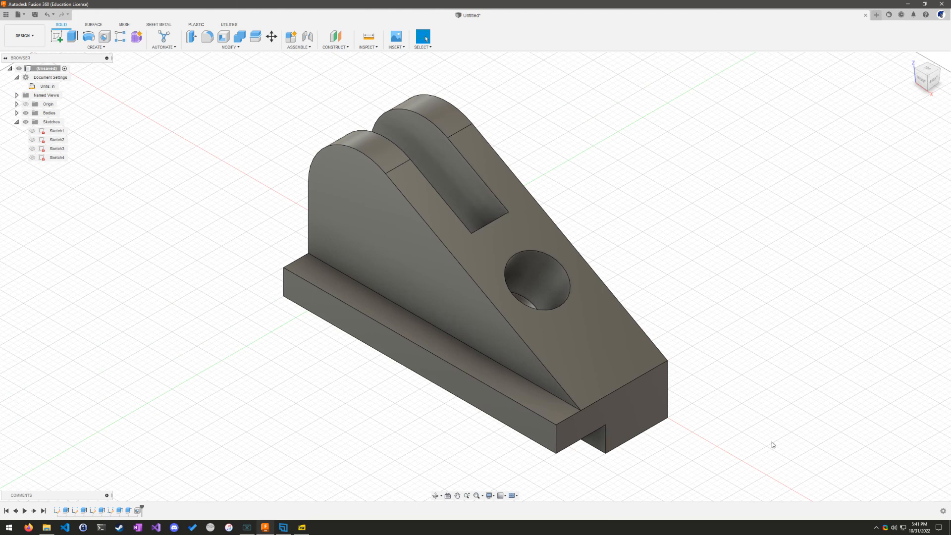
pyautogui.moveTo(703, 263)
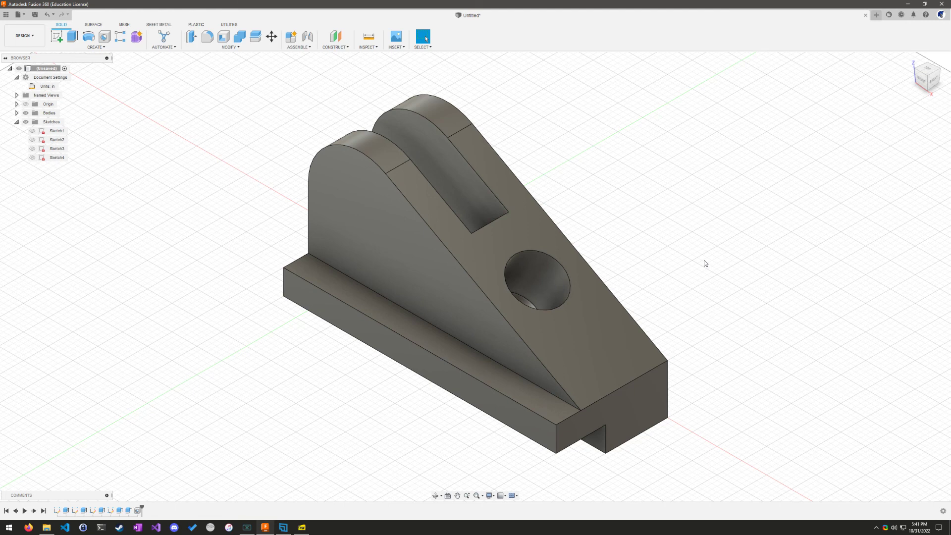
pyautogui.moveTo(677, 265)
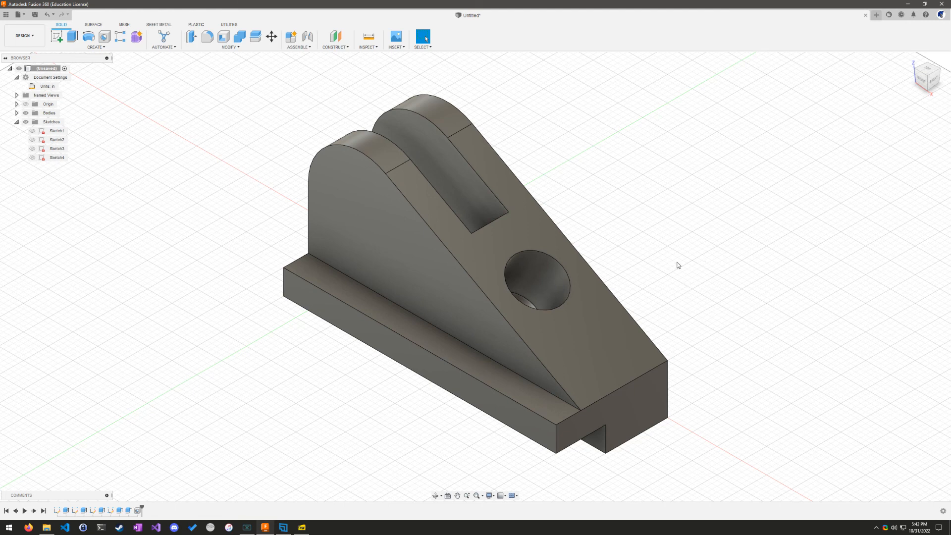